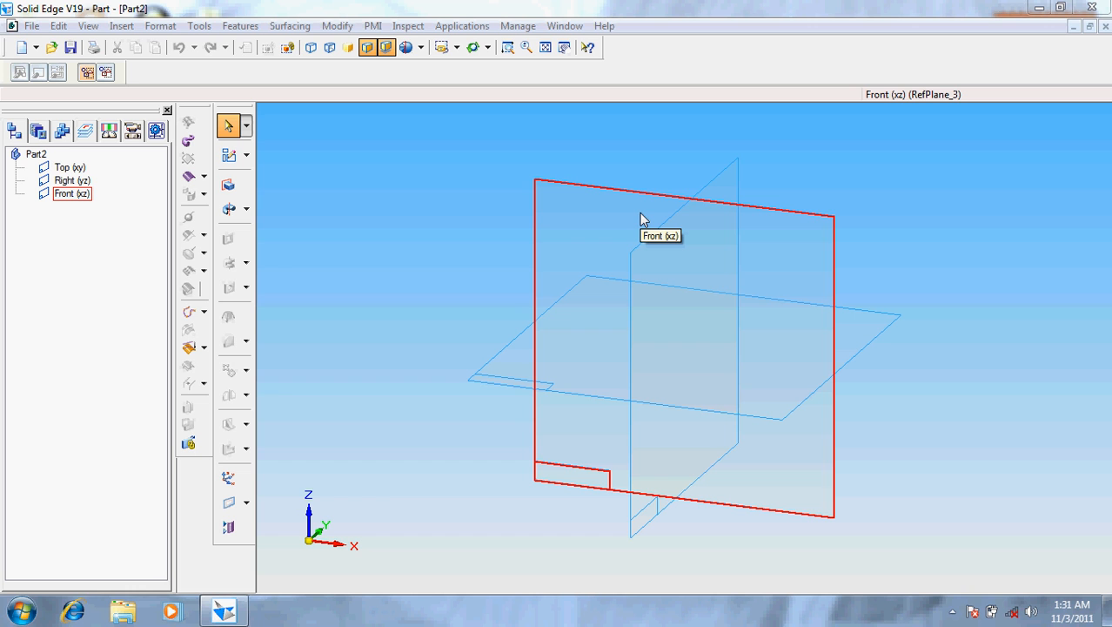
pyautogui.moveTo(581, 219)
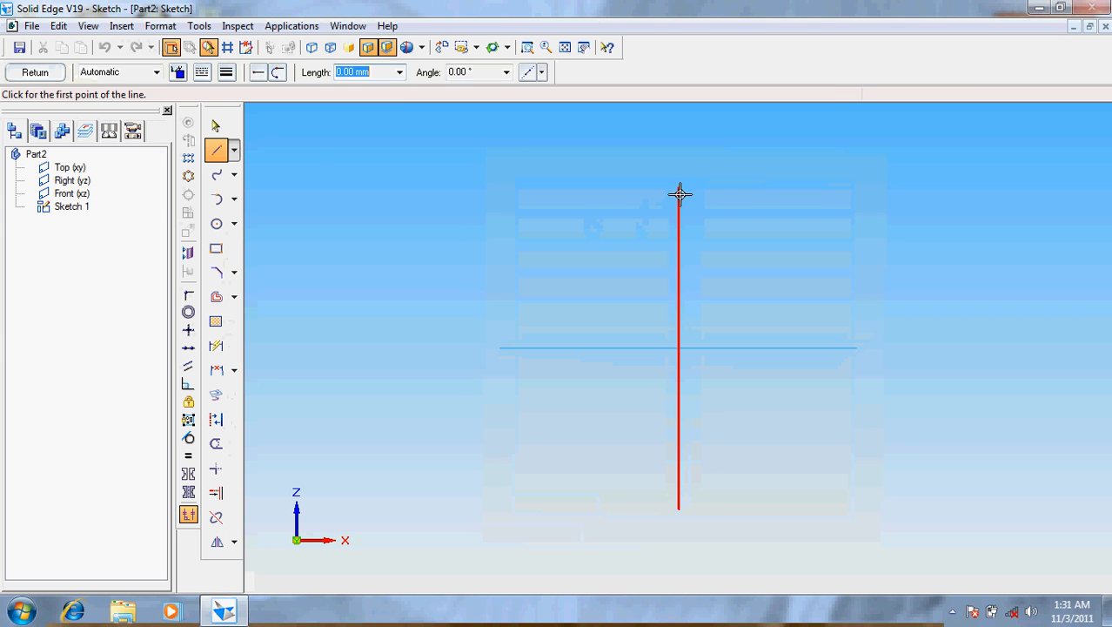
# Draw the long vertical line through the sketch centre on the Front plane
pyautogui.click(679, 192)
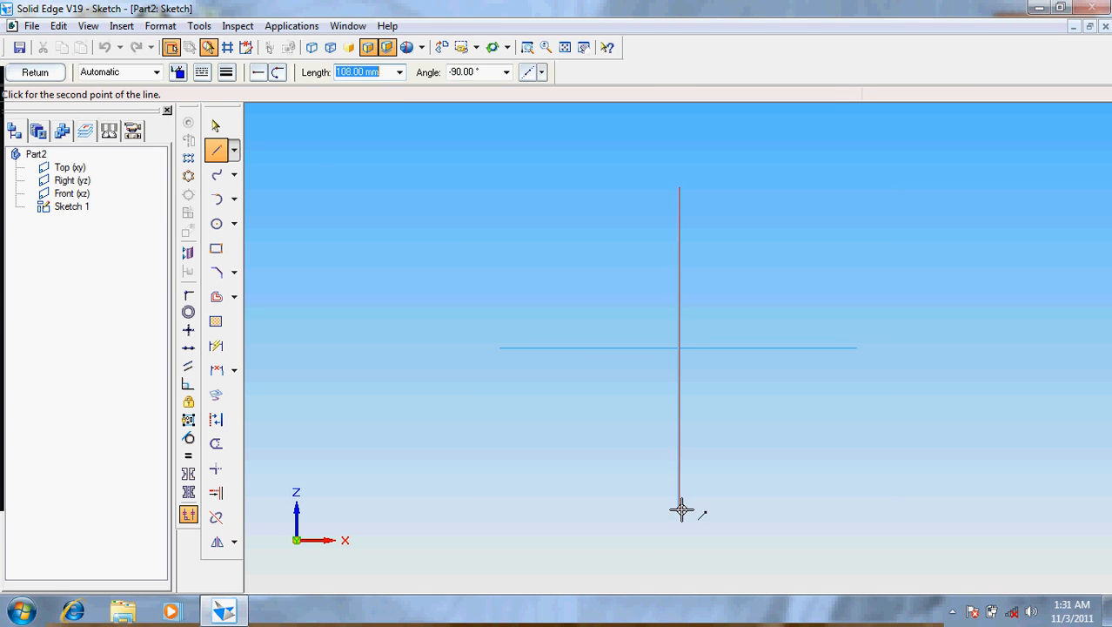
pyautogui.click(679, 508)
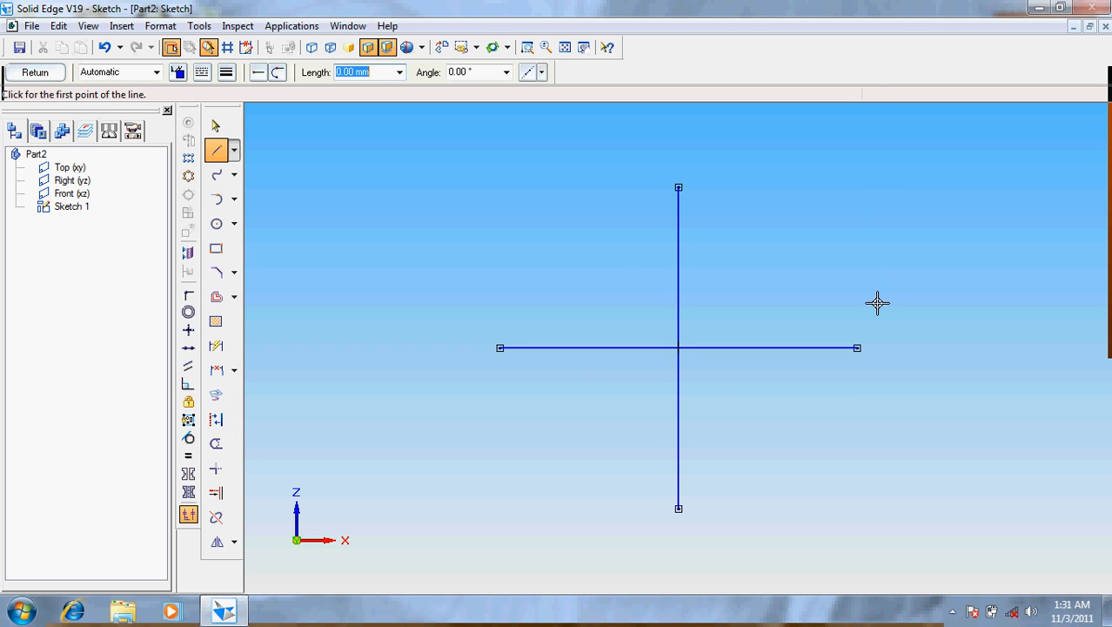
pyautogui.moveTo(787, 327)
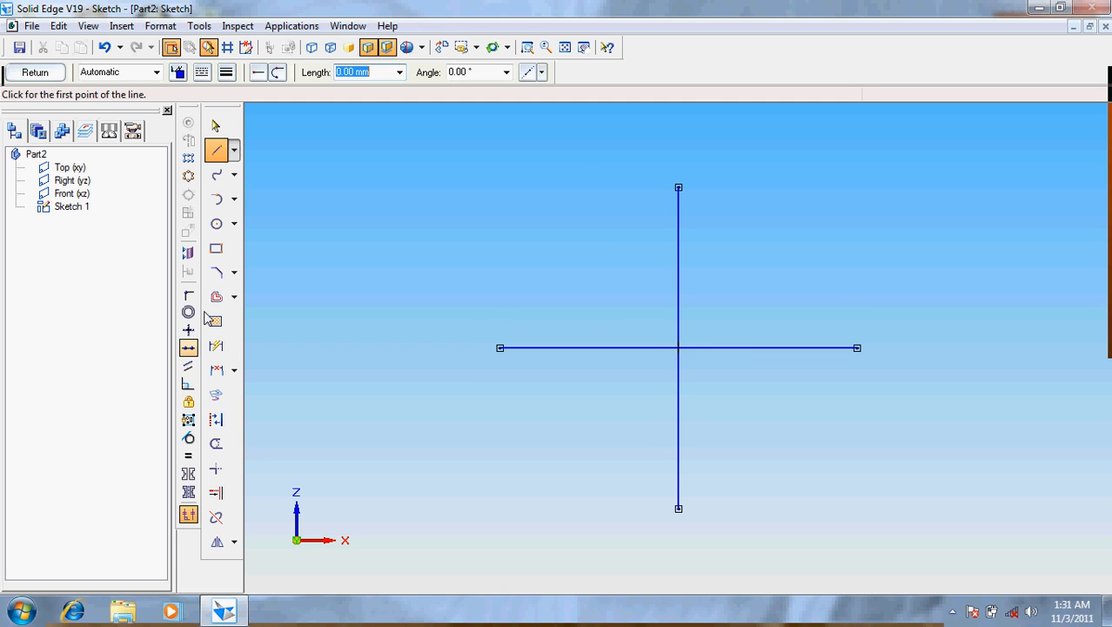
# Offset the vertical centre line 25 and further to both sides
pyautogui.click(216, 296)
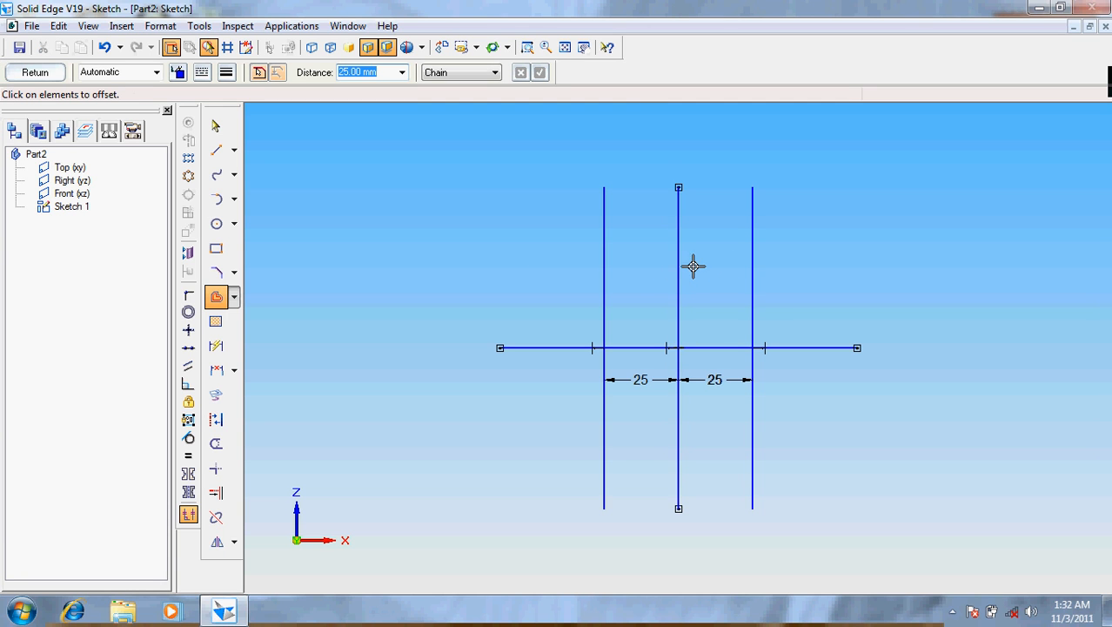
pyautogui.click(679, 261)
pyautogui.write('11')
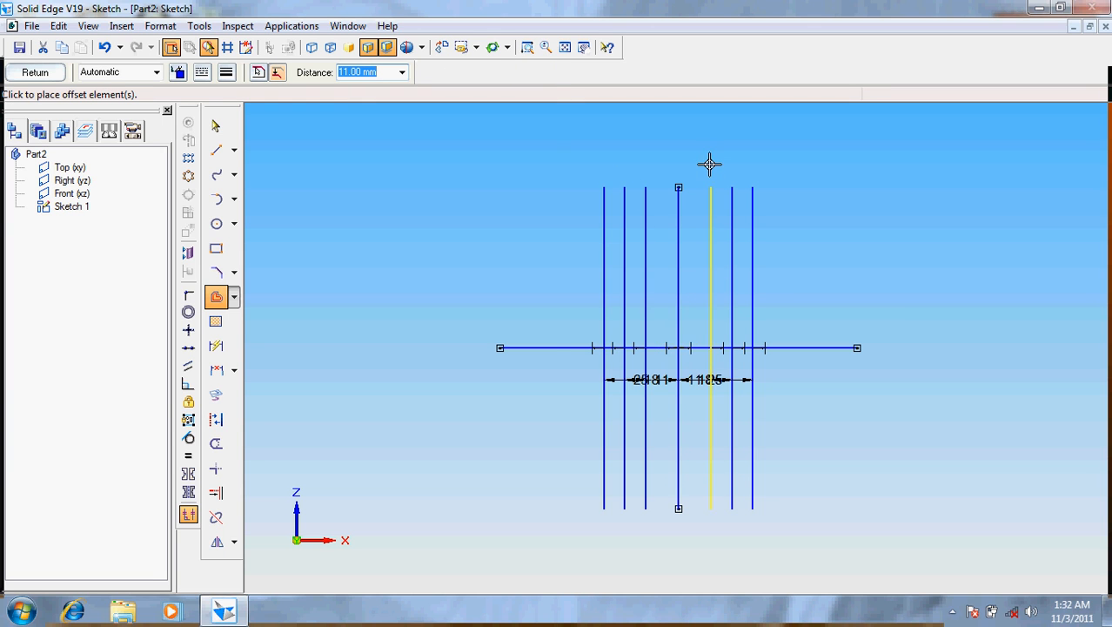
pyautogui.click(553, 348)
pyautogui.write('25')
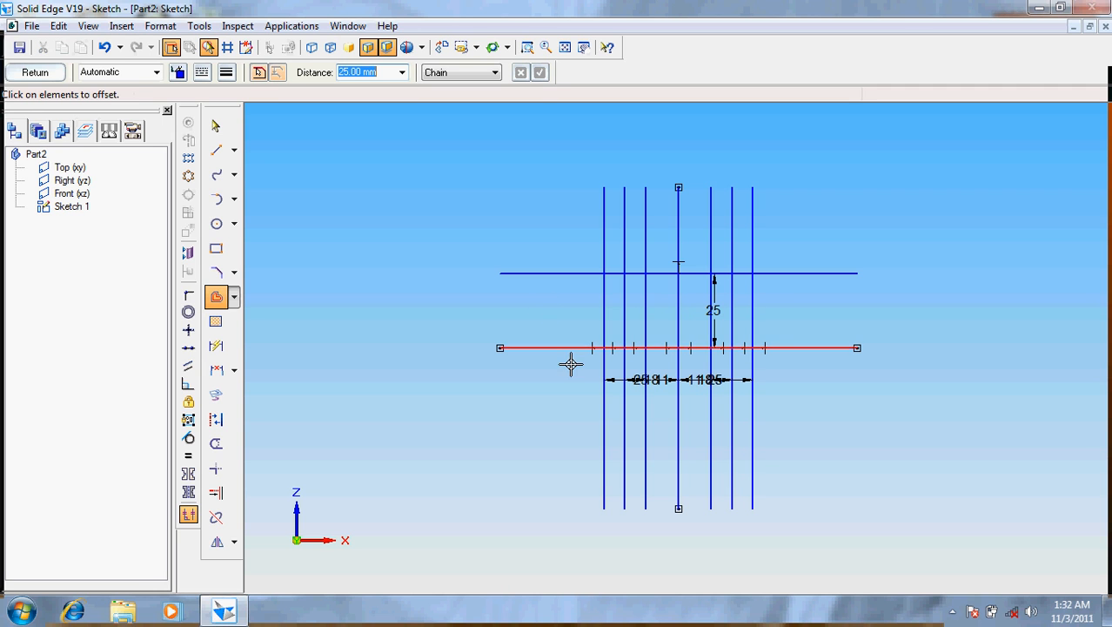
# Offset the horizontal axis line upward at 12.5, 17.5, 19 and 25
pyautogui.click(571, 349)
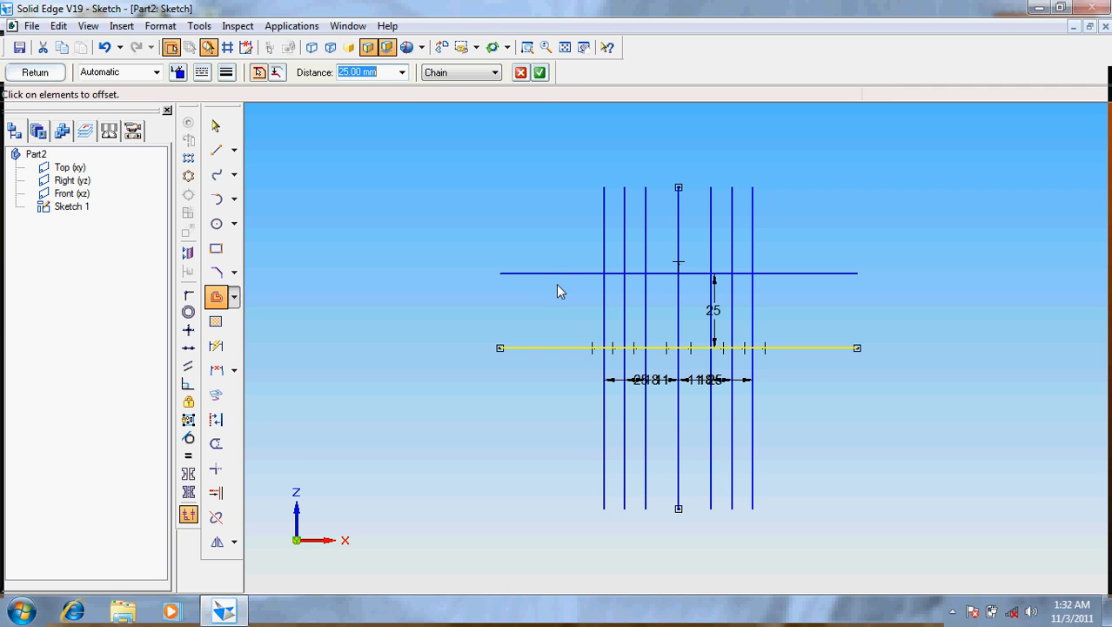
pyautogui.click(557, 272)
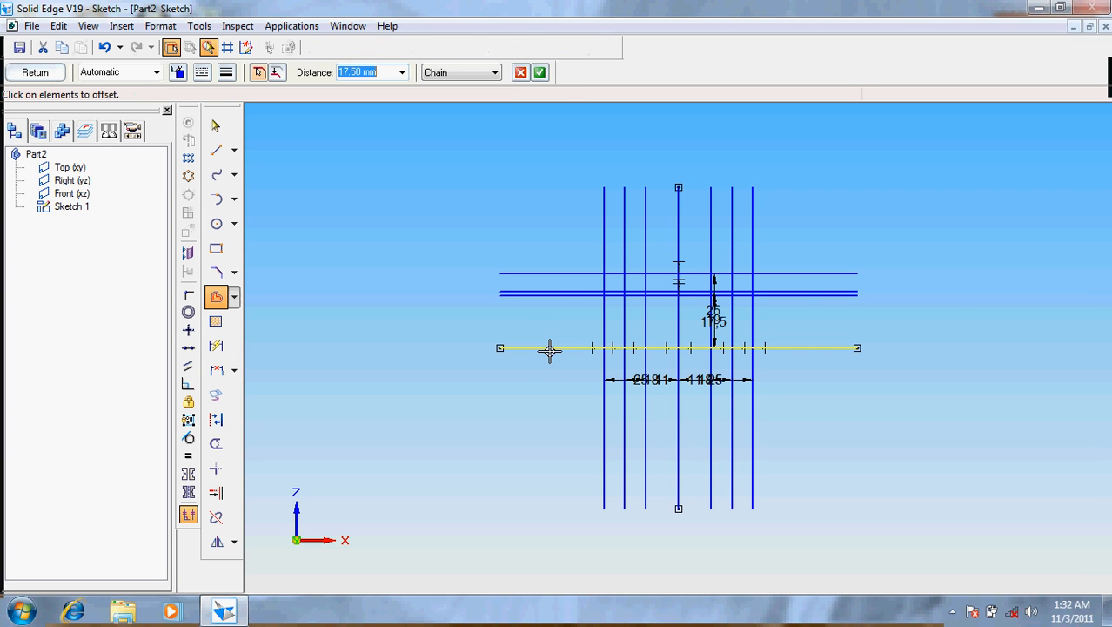
pyautogui.write('1')
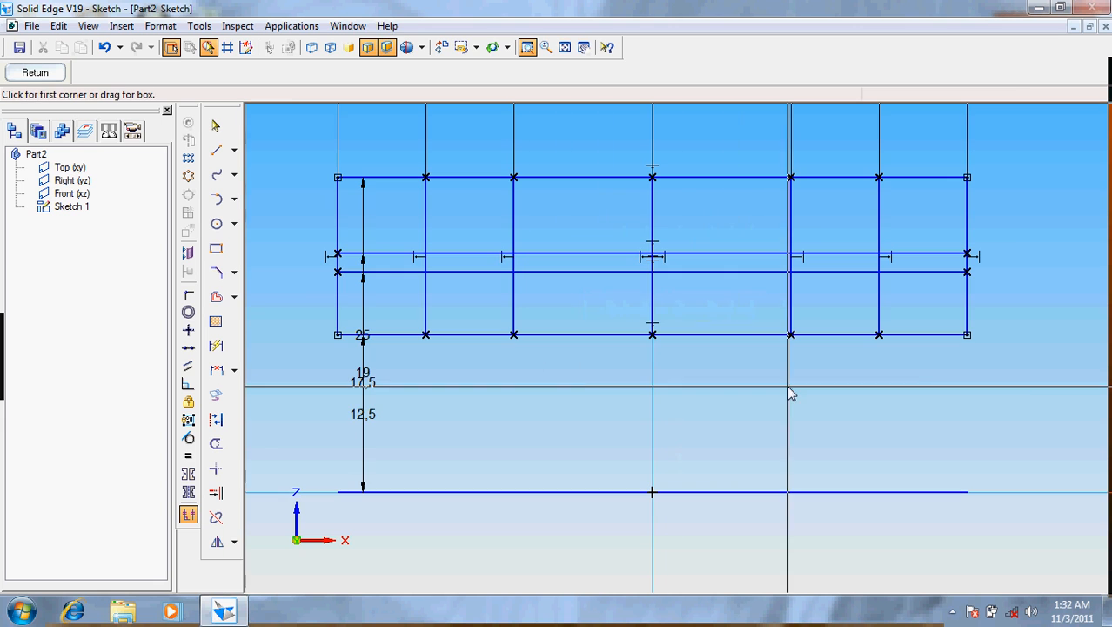
# Trim the grid down to a closed stepped profile and return to the part
pyautogui.click(216, 417)
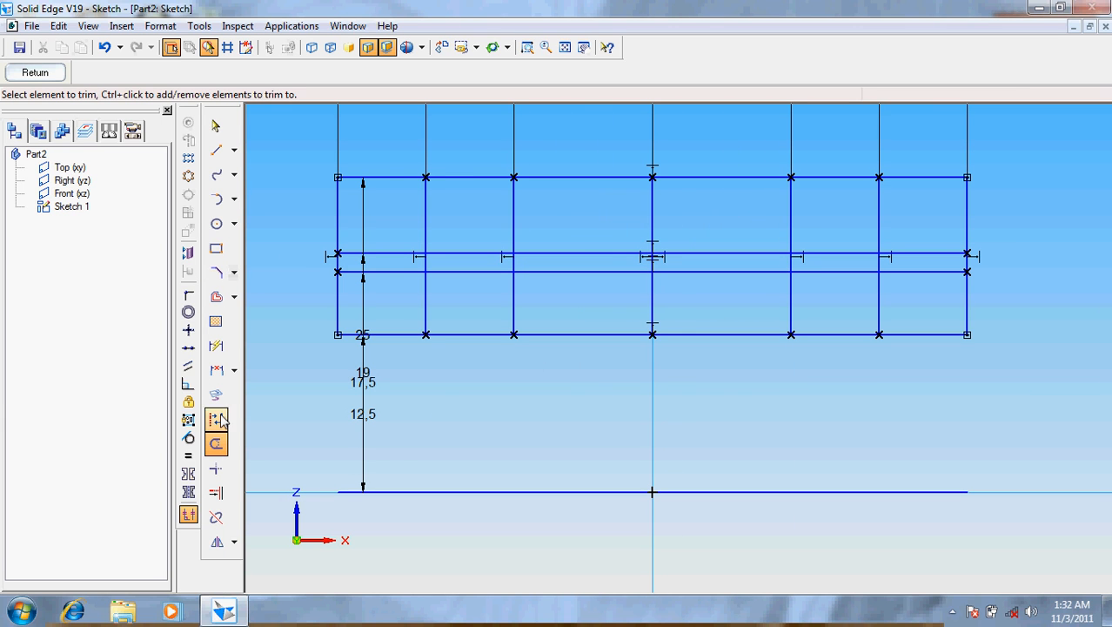
pyautogui.moveTo(461, 167); pyautogui.dragTo(536, 222)
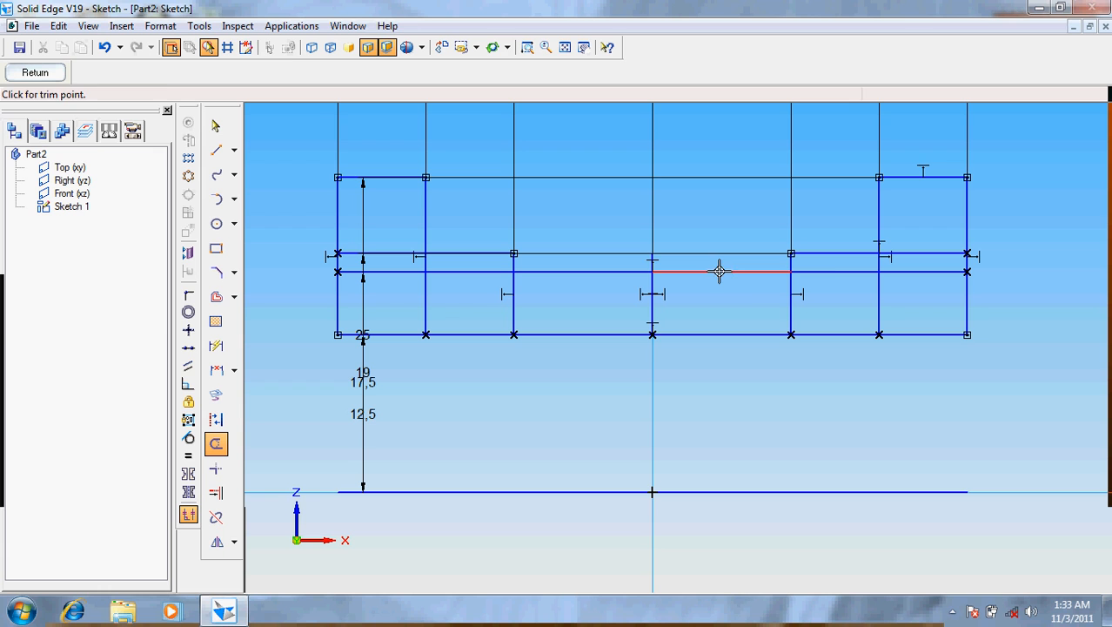
pyautogui.moveTo(721, 271); pyautogui.dragTo(762, 310)
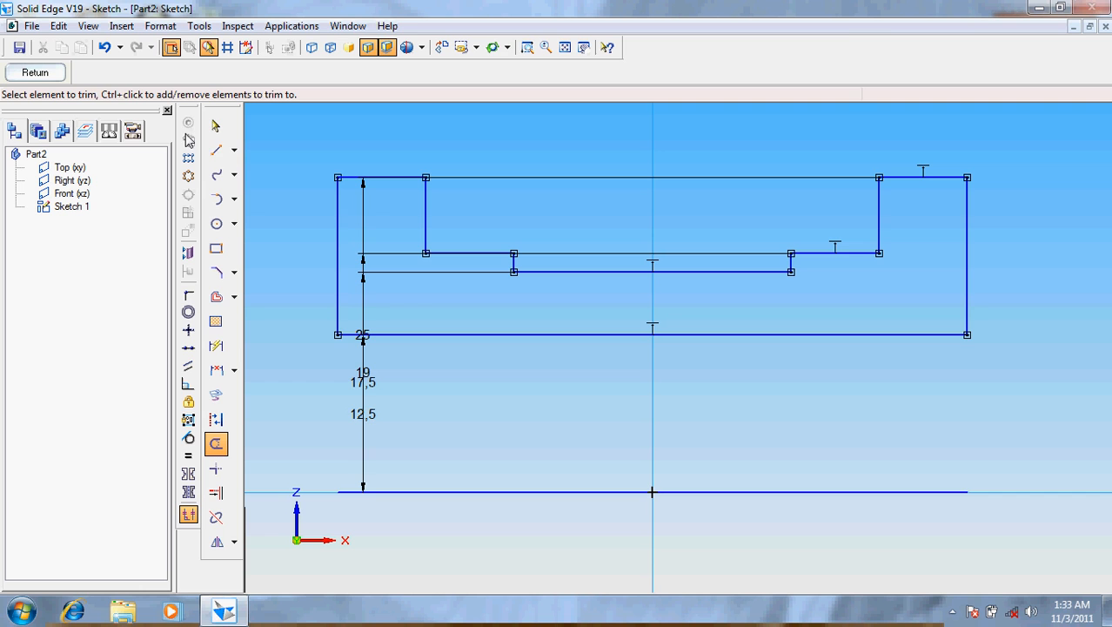
pyautogui.click(35, 73)
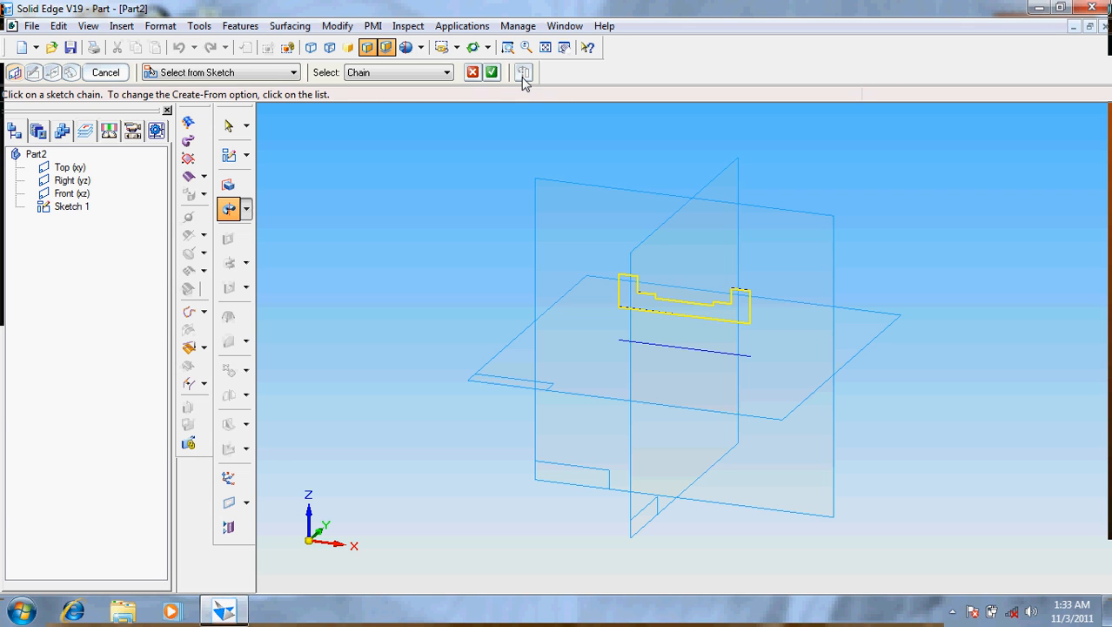
# Revolve the stepped profile 360° about the axis into Protrusion 1
pyautogui.click(526, 74)
pyautogui.write('360')
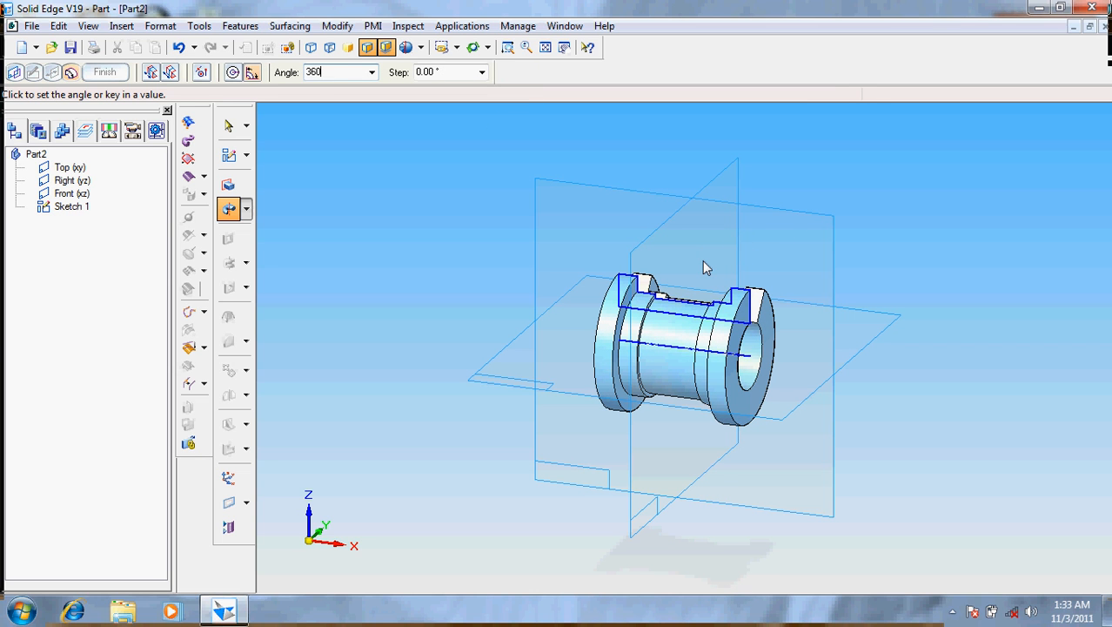
pyautogui.click(105, 73)
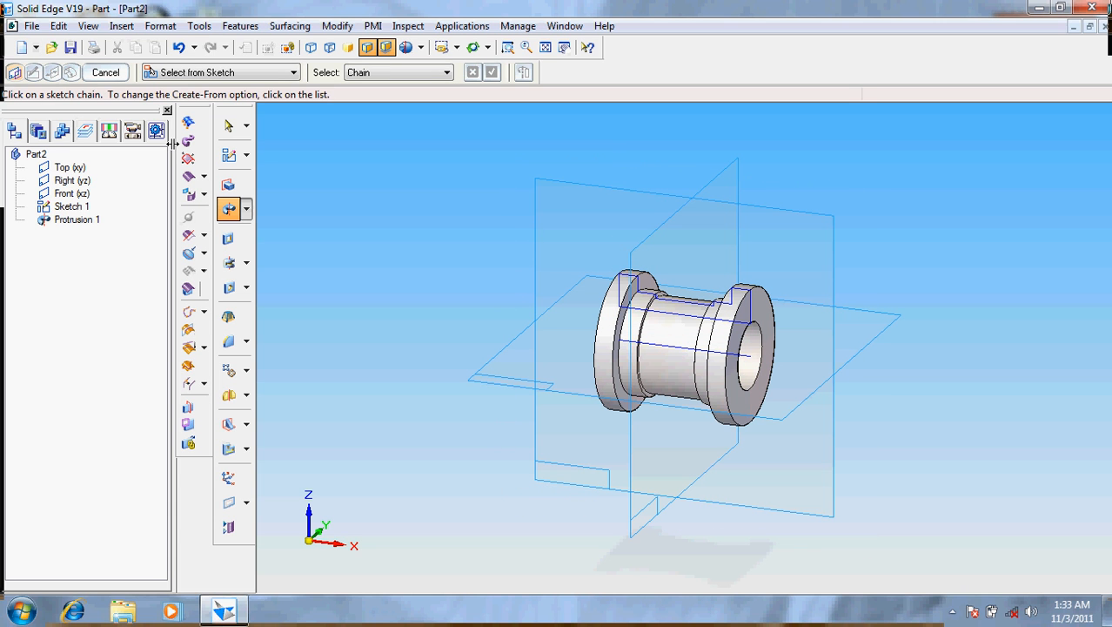
pyautogui.click(70, 47)
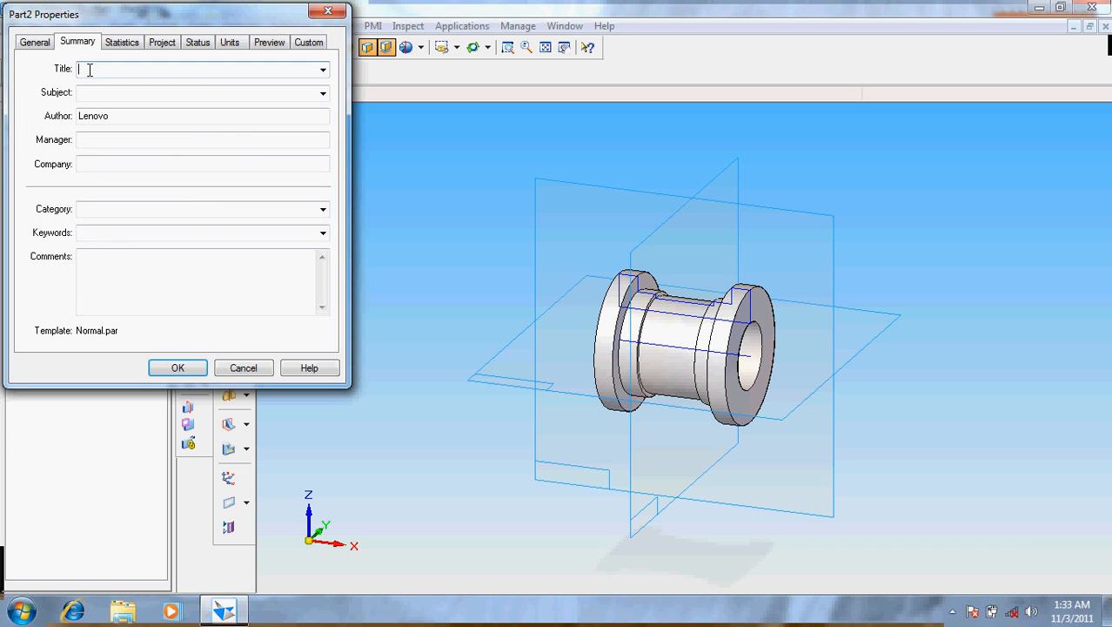
# Enter 'bearing bottom' as the part's title in Summary properties
pyautogui.write('b')
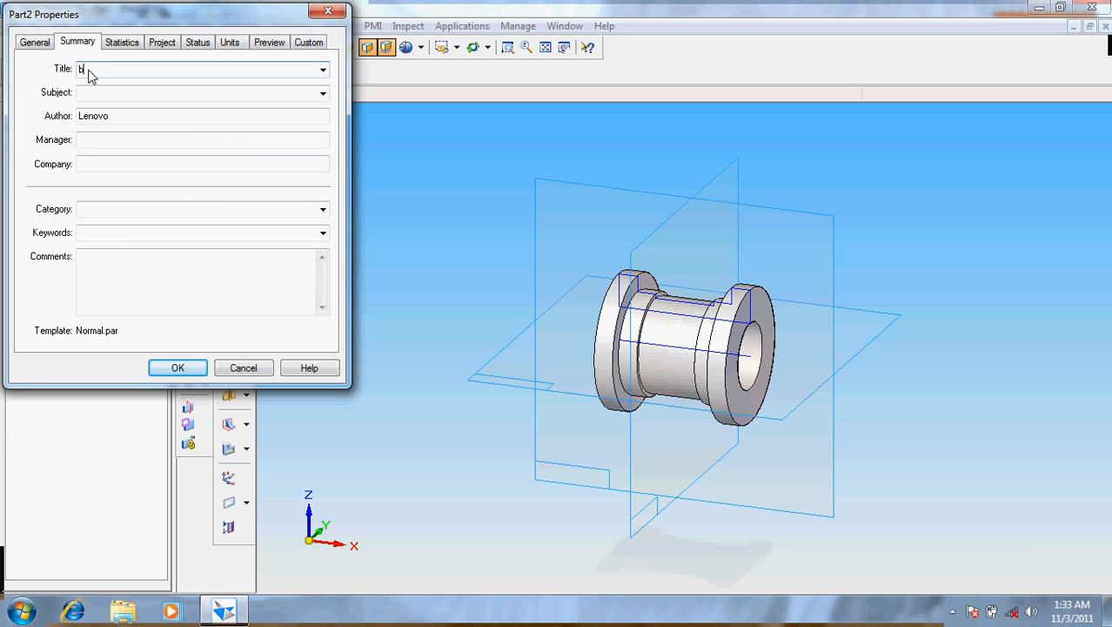
pyautogui.write('earing')
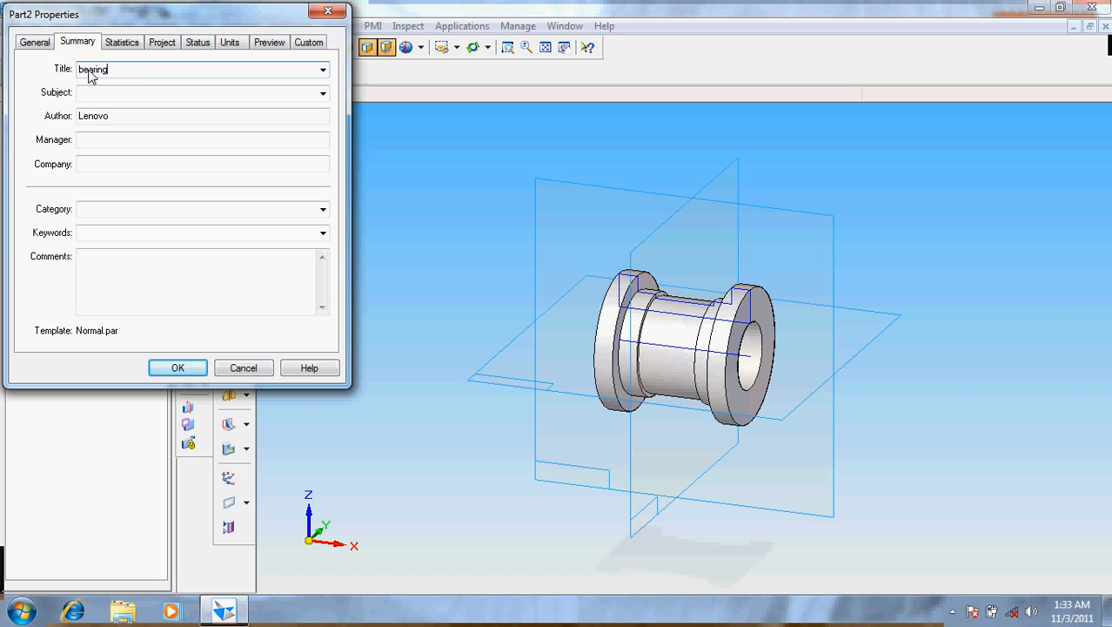
pyautogui.write('" "')
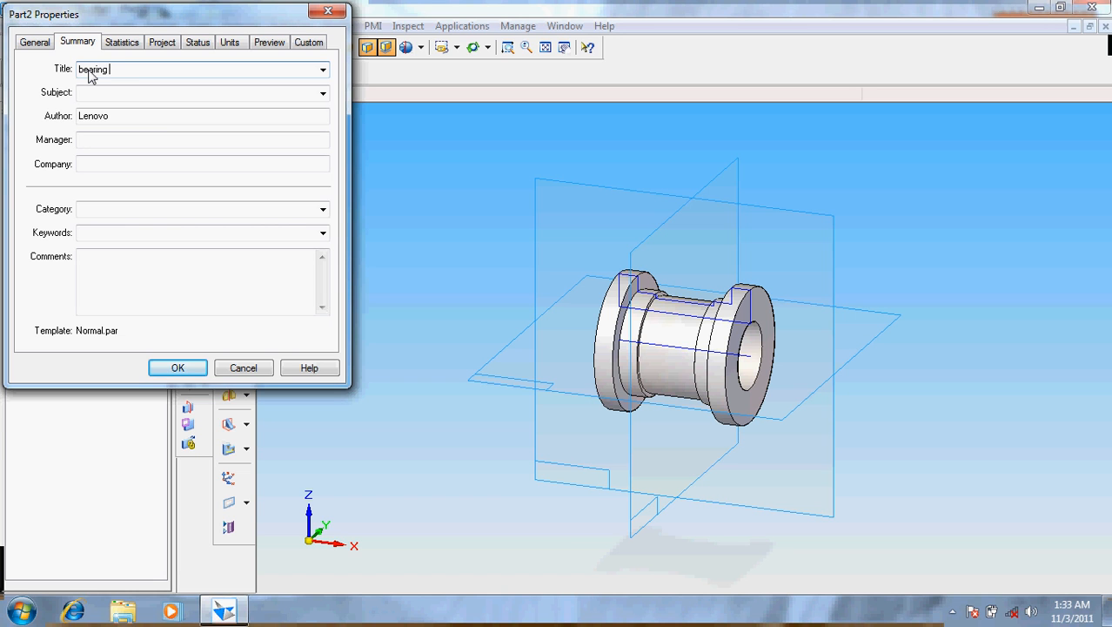
pyautogui.write('bottom')
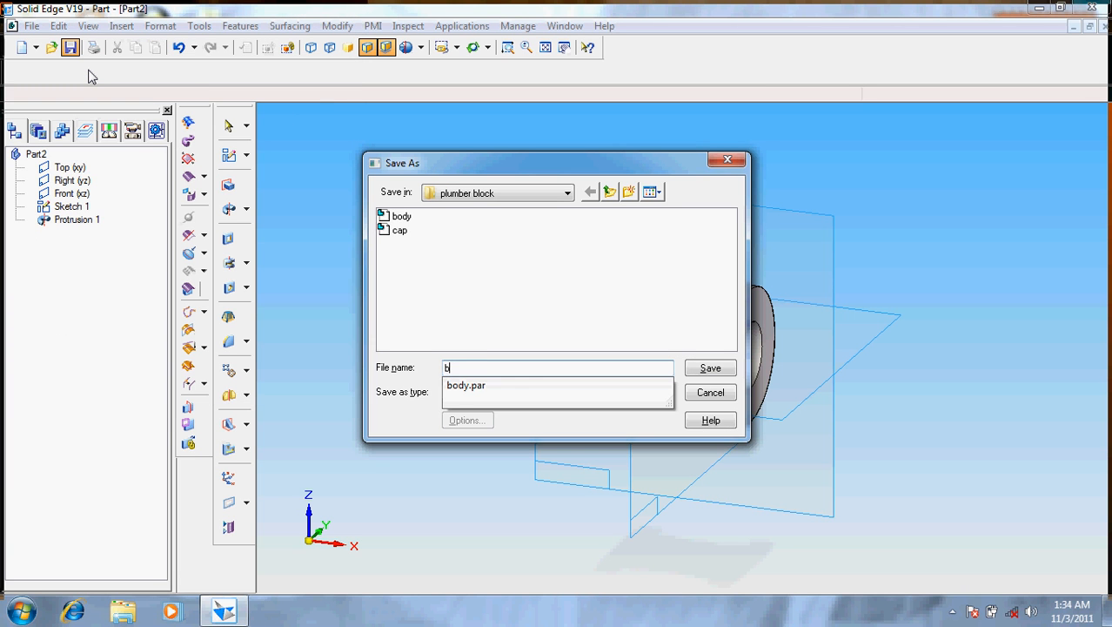
# Save the part as bearing bottom half.par in the plumber block folder
pyautogui.write('earing bottom hal')
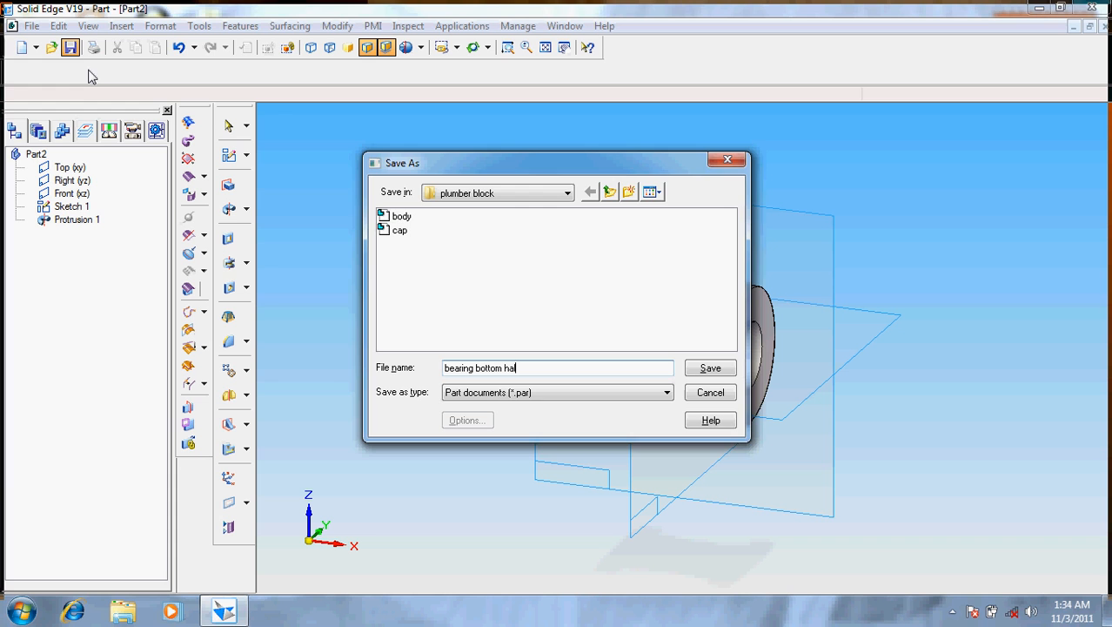
pyautogui.click(710, 366)
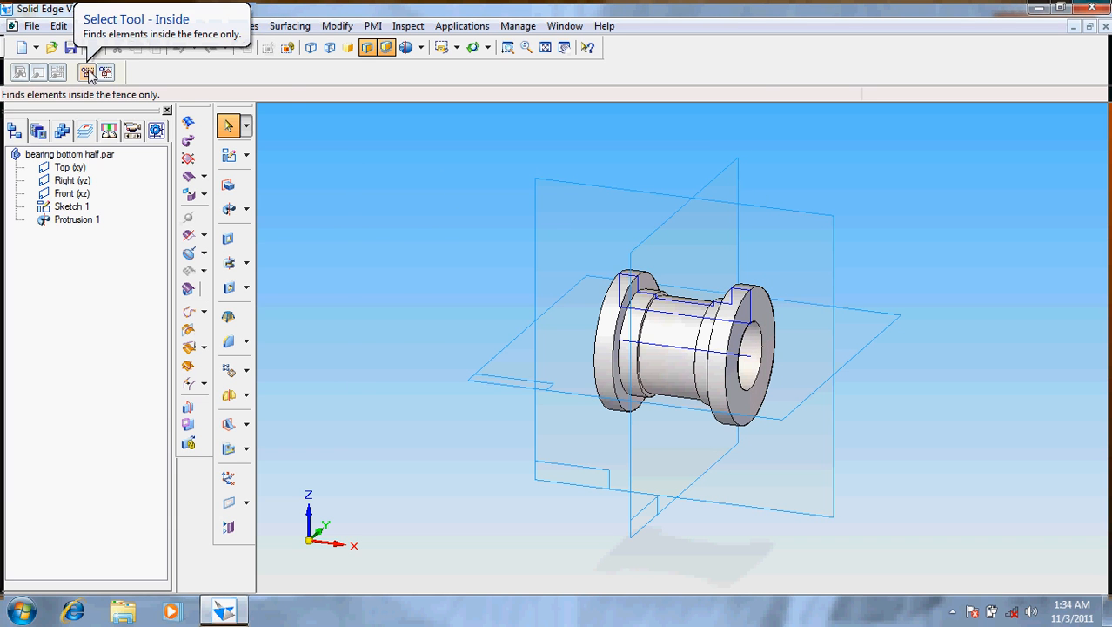
pyautogui.click(31, 26)
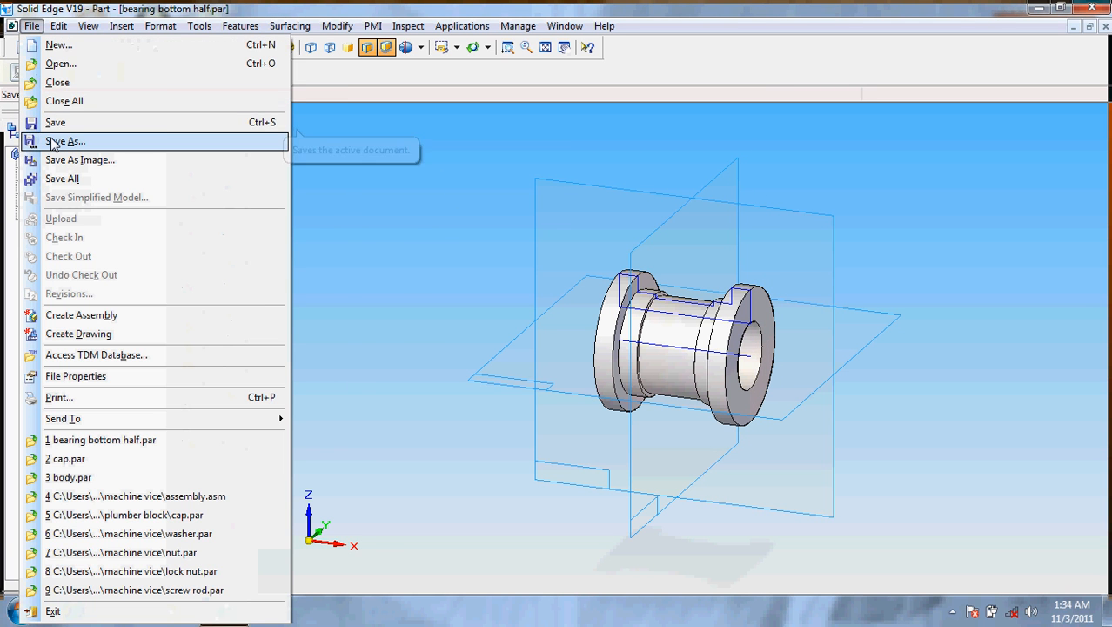
# Save a copy as bearing top half.par in the plummer block folder
pyautogui.click(66, 141)
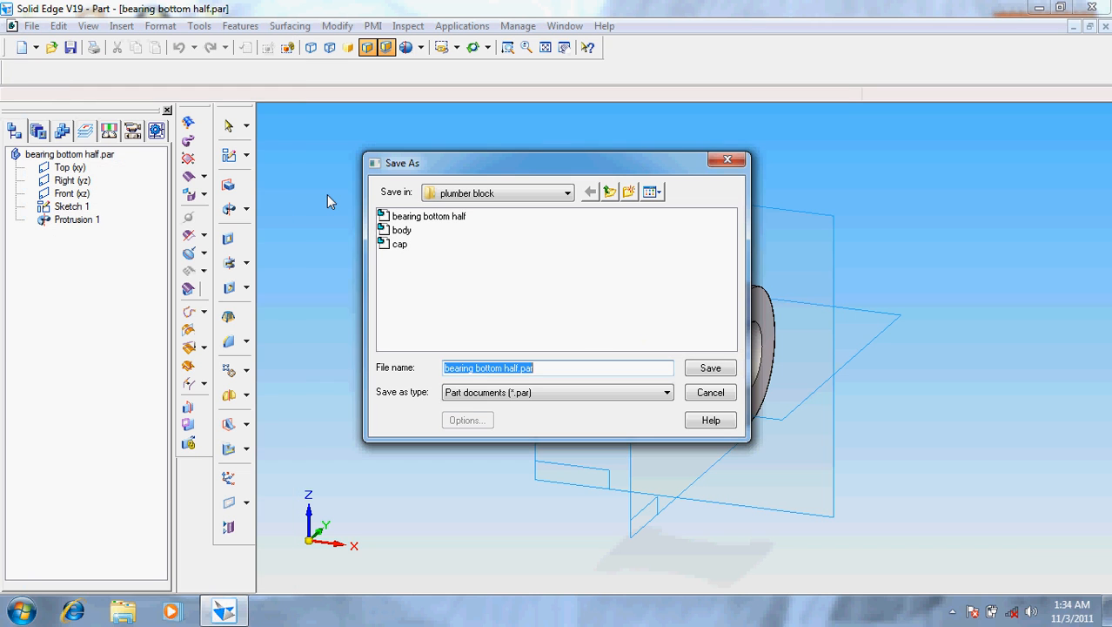
pyautogui.write('bear')
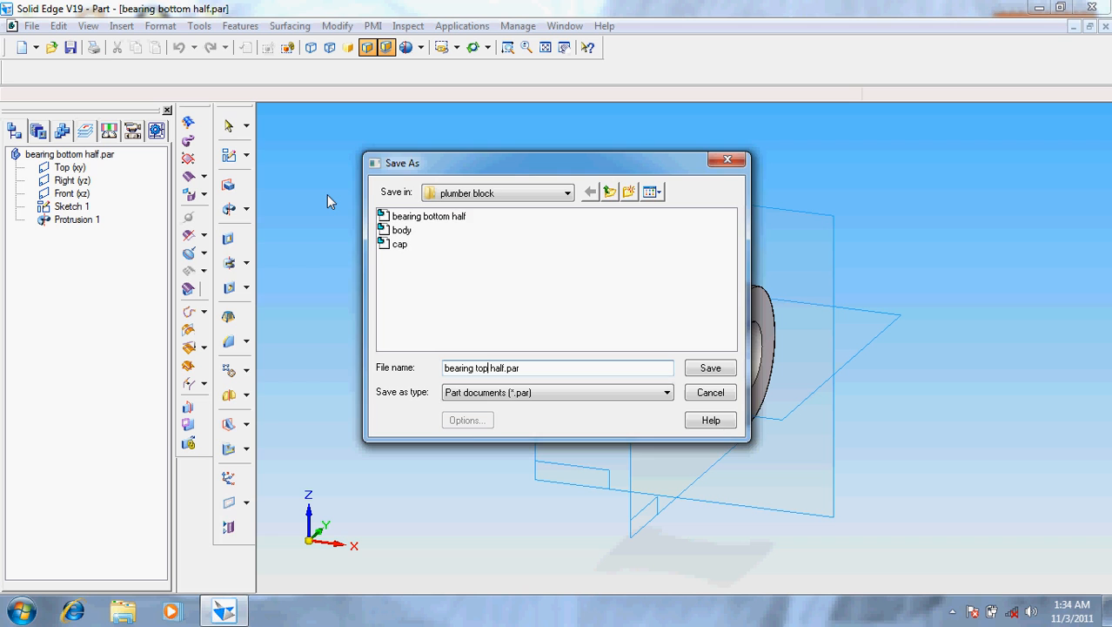
pyautogui.click(710, 367)
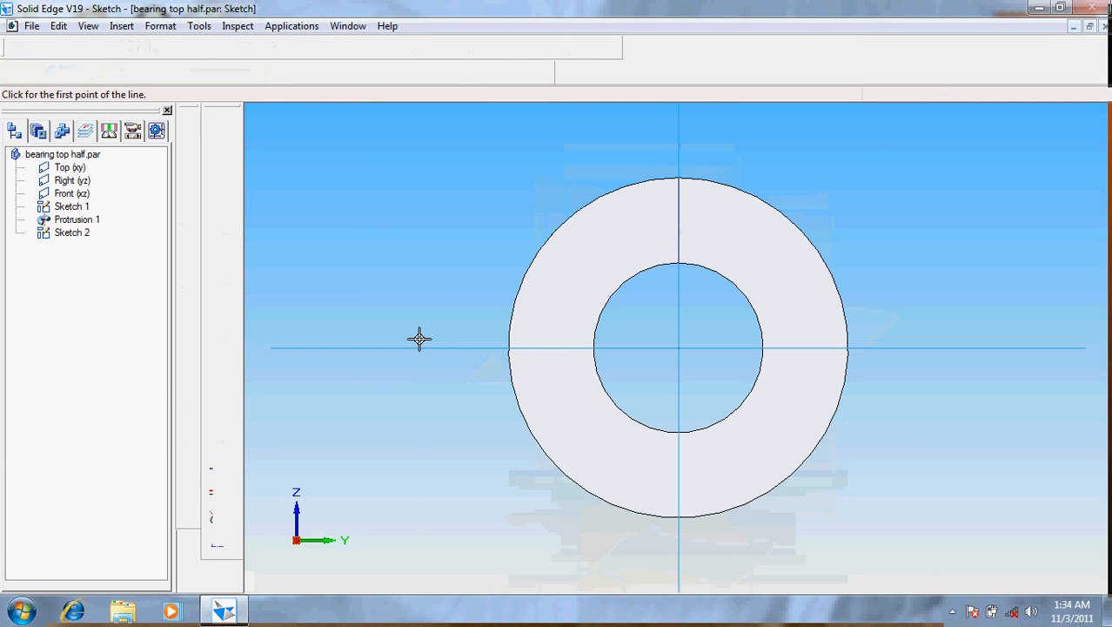
# Draw a closed four-sided profile around the ring's lower half and return
pyautogui.click(420, 337)
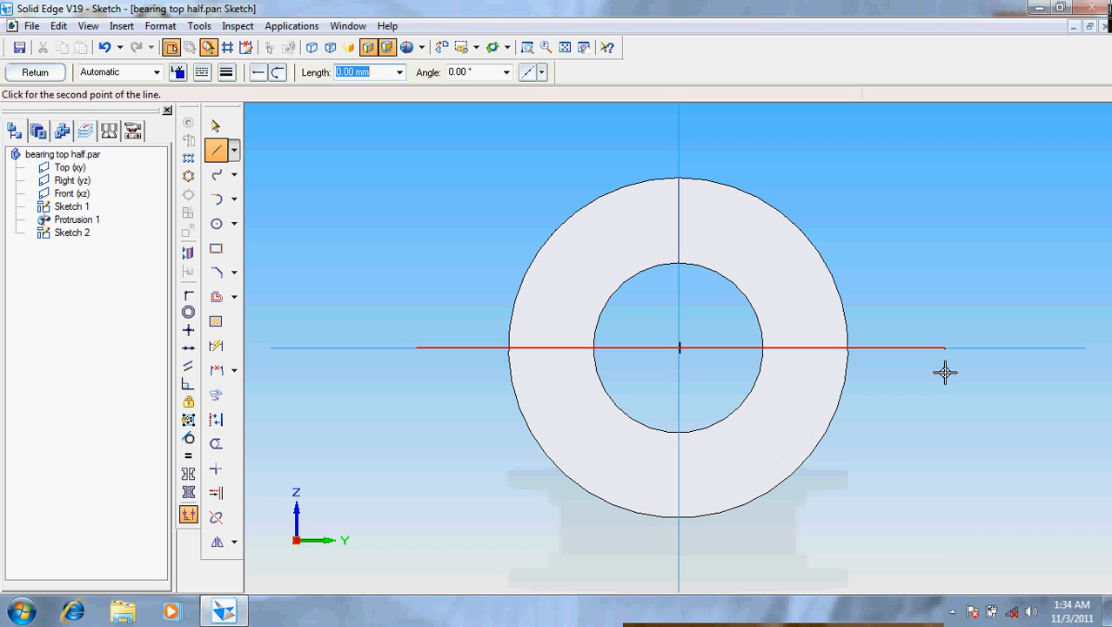
pyautogui.click(943, 348)
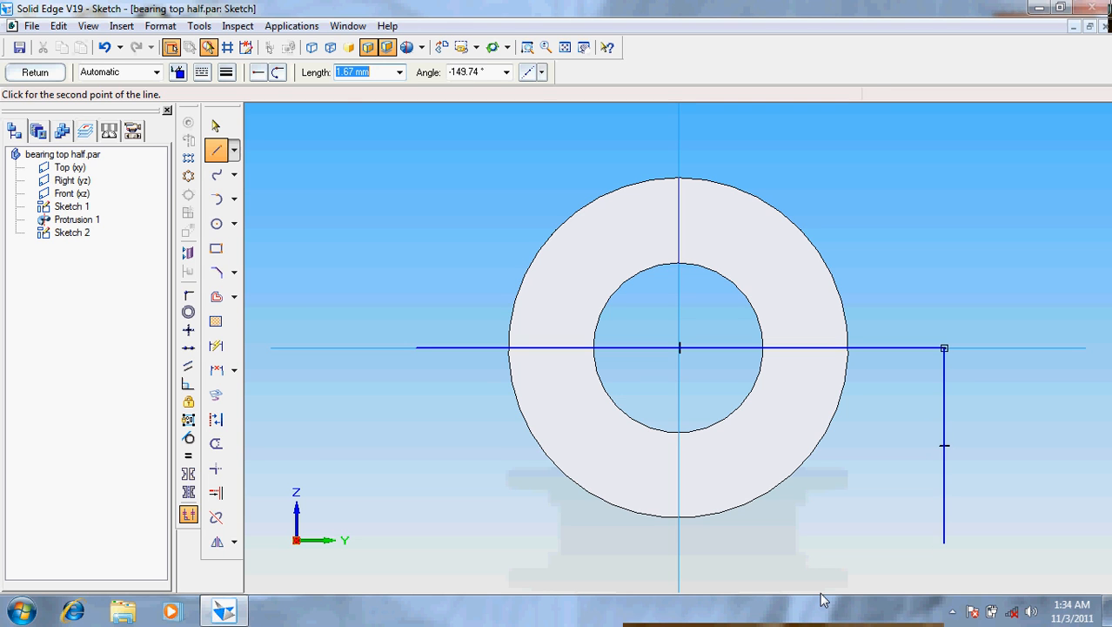
pyautogui.click(437, 541)
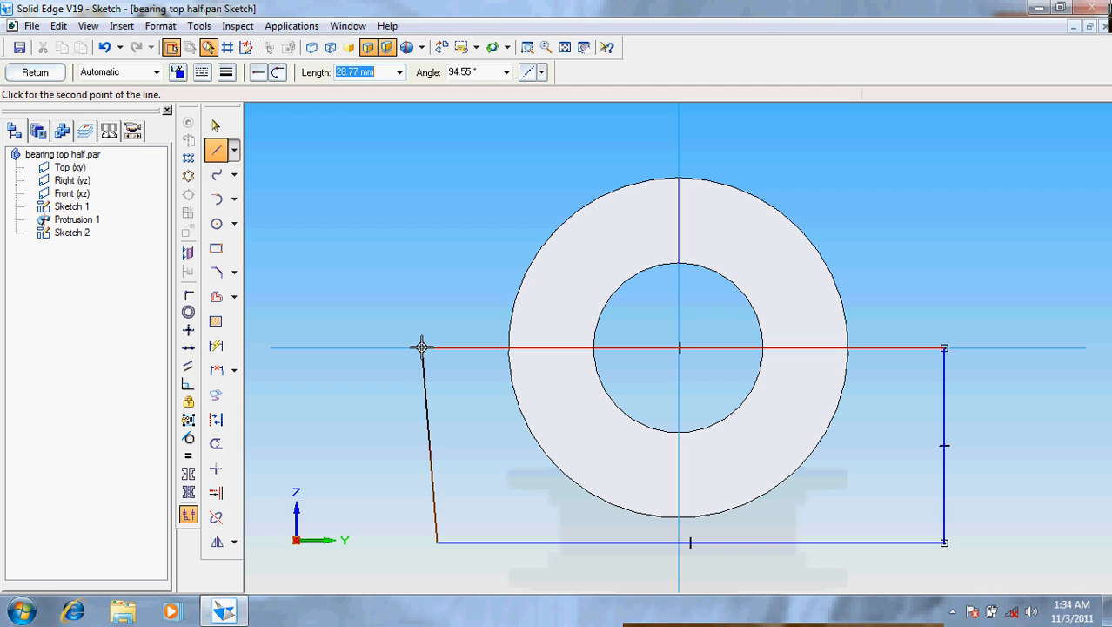
pyautogui.click(421, 348)
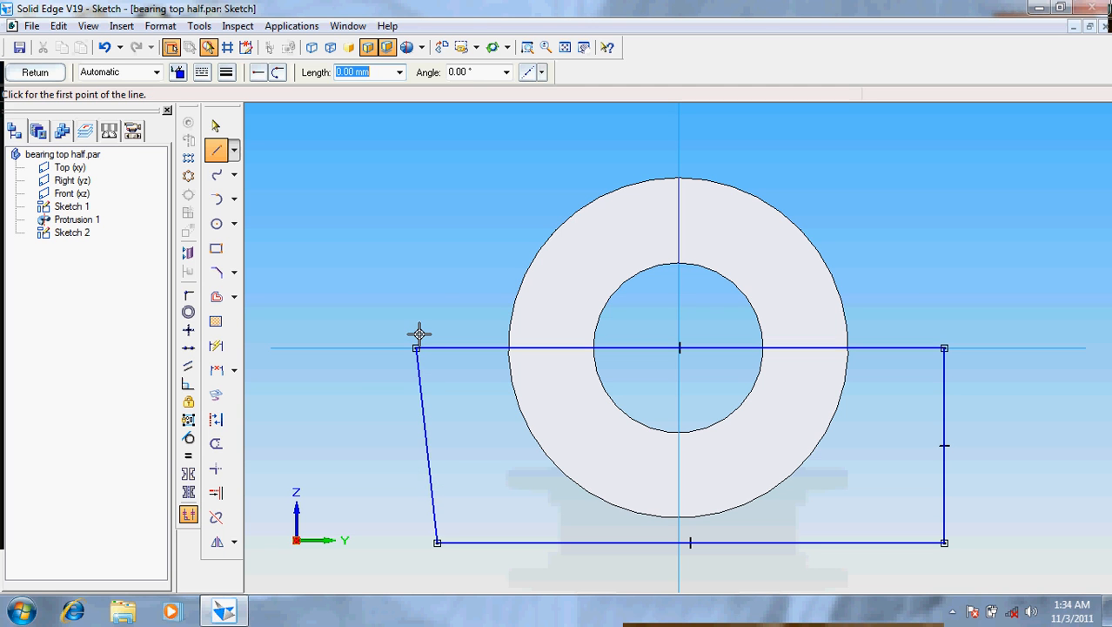
pyautogui.click(35, 71)
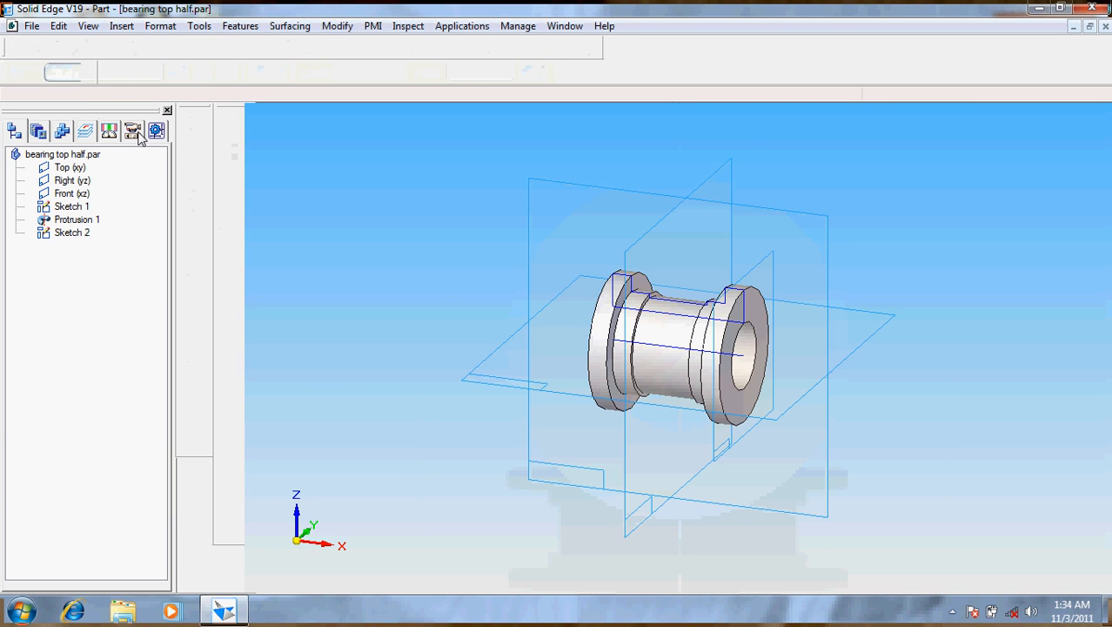
# Cut away the ring's lower half with Cutout 1 from the sketch profile
pyautogui.click(132, 130)
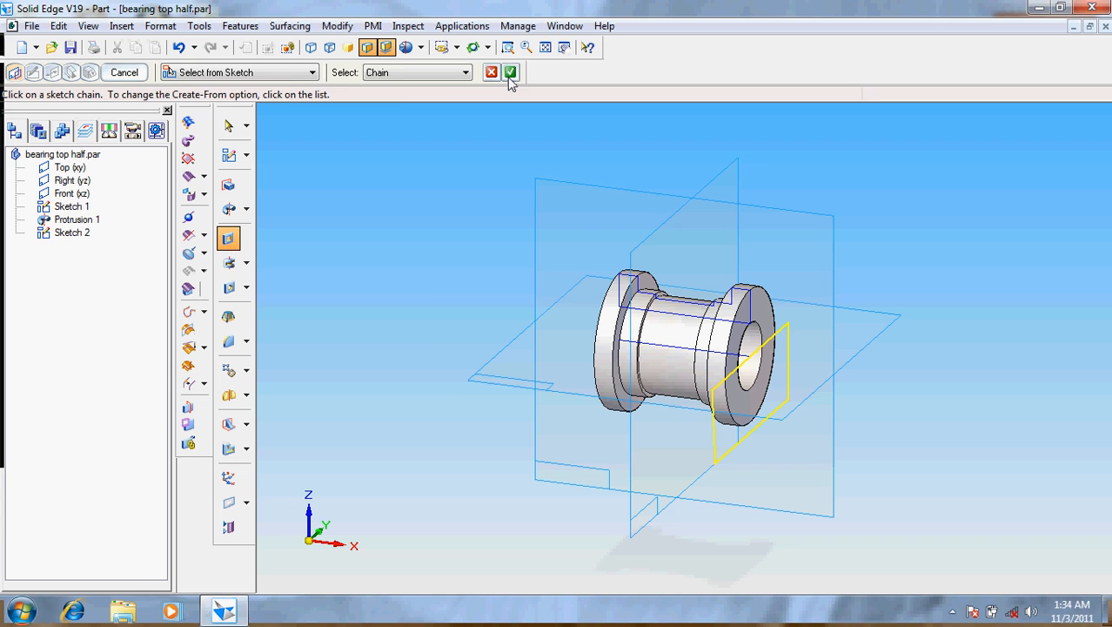
pyautogui.click(510, 72)
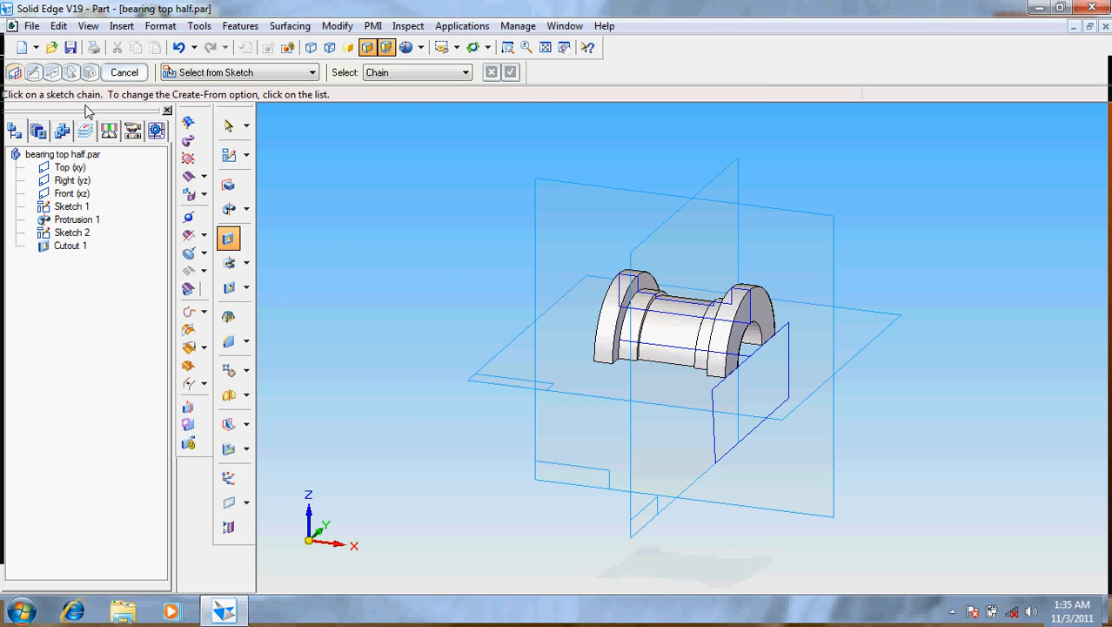
pyautogui.moveTo(415, 202)
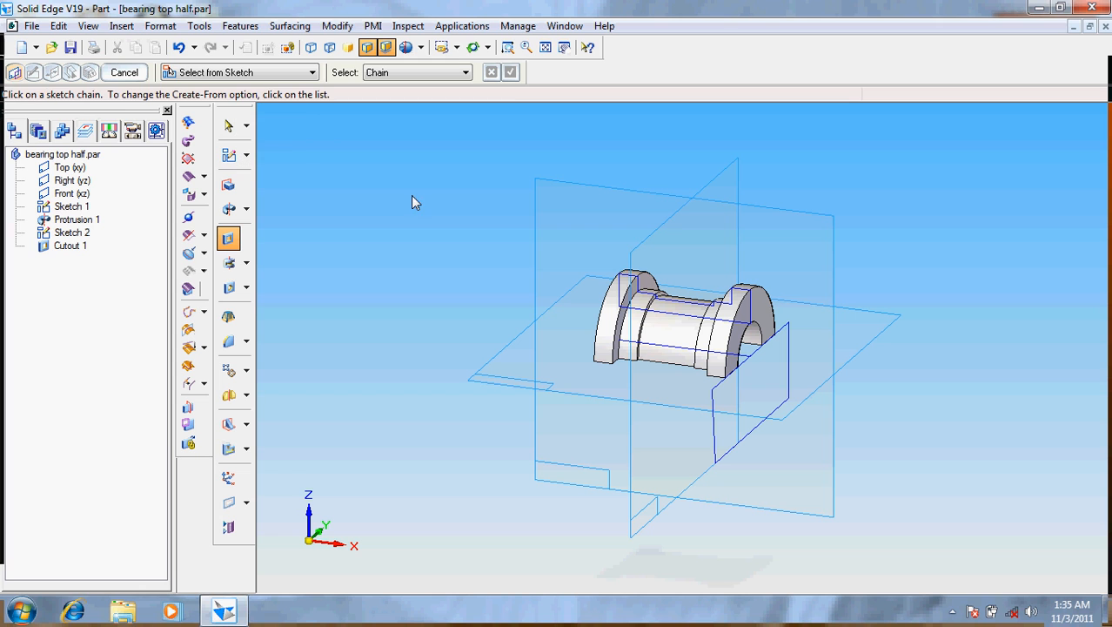
pyautogui.moveTo(470, 205)
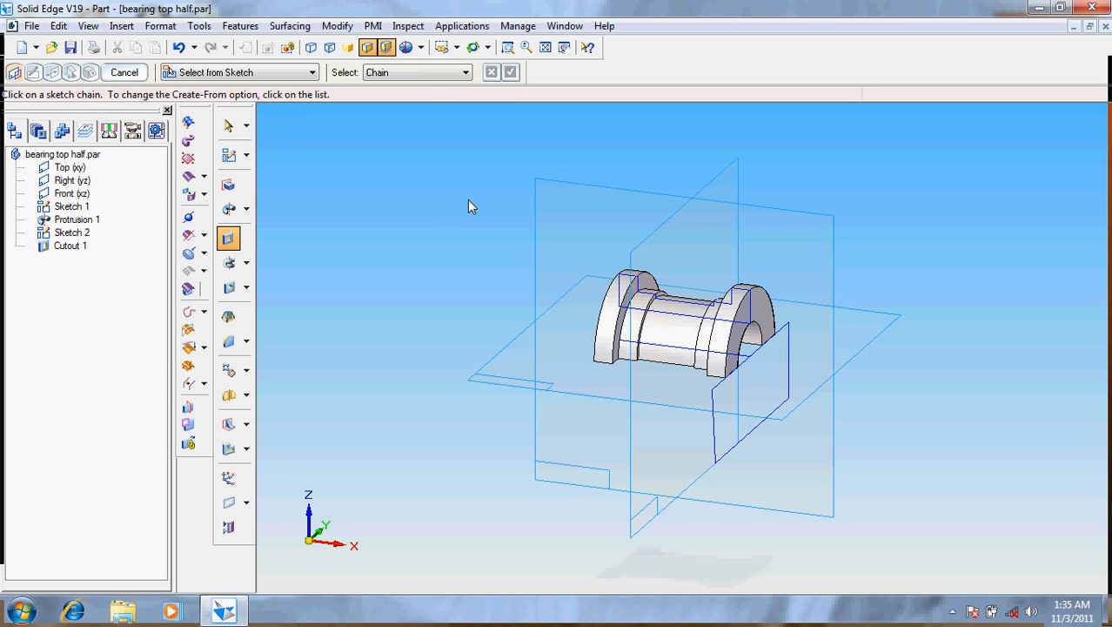
# Assign Brass, yellow brass from the Material Table to the part
pyautogui.click(199, 27)
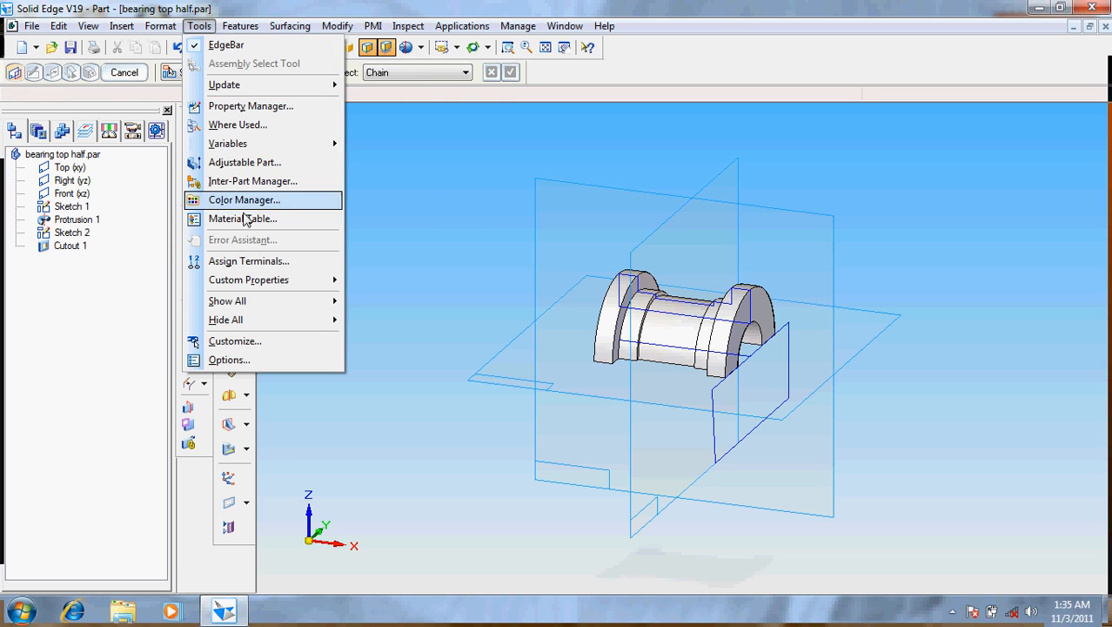
pyautogui.click(243, 219)
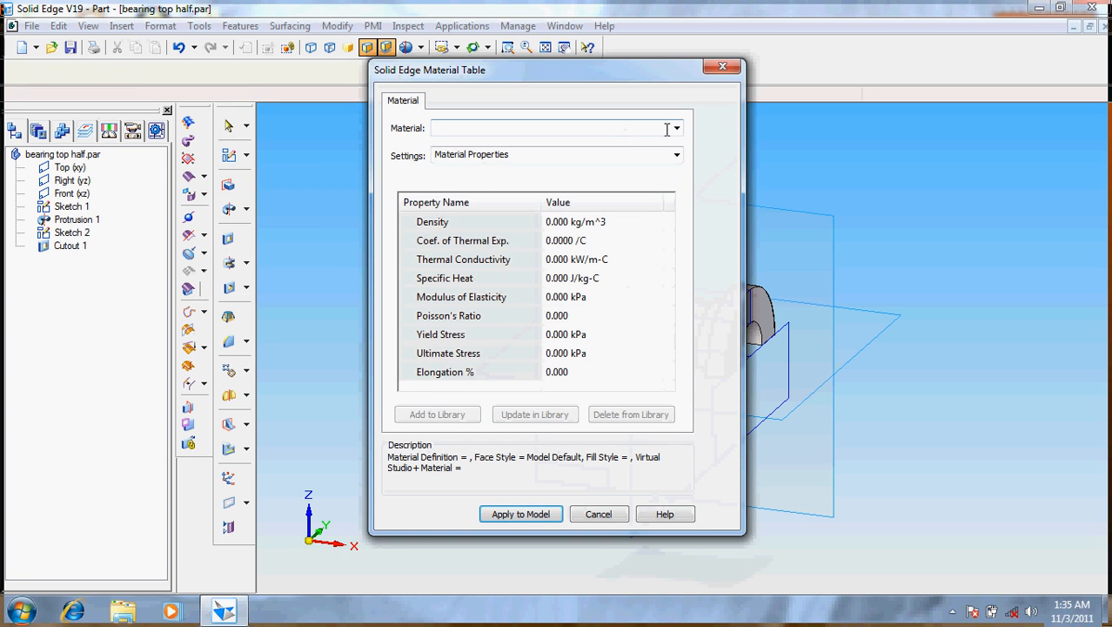
pyautogui.click(675, 129)
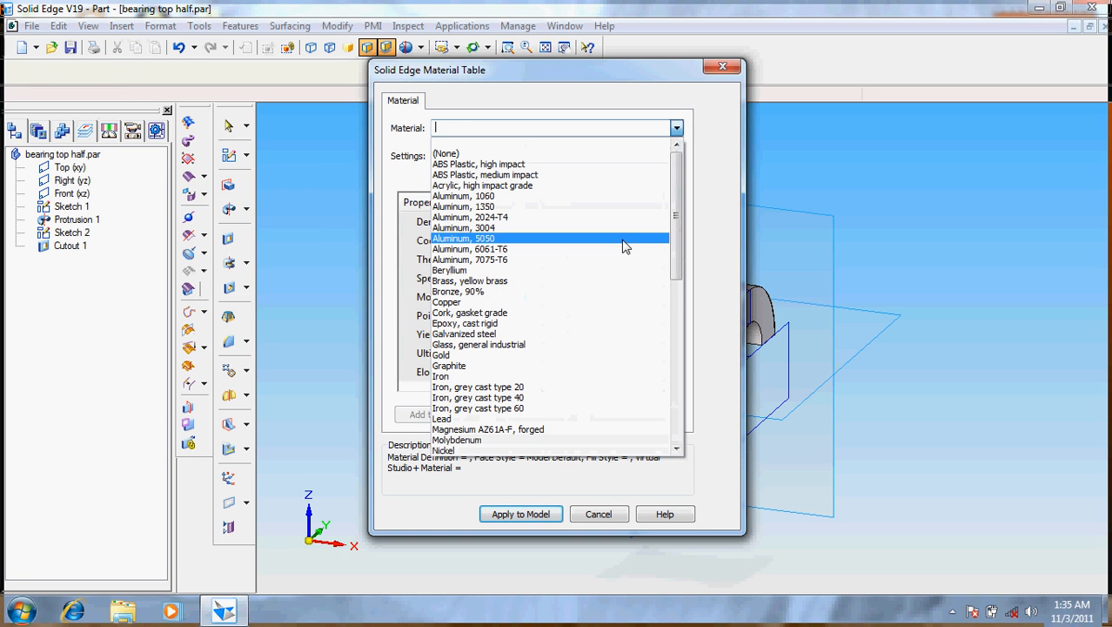
pyautogui.click(470, 280)
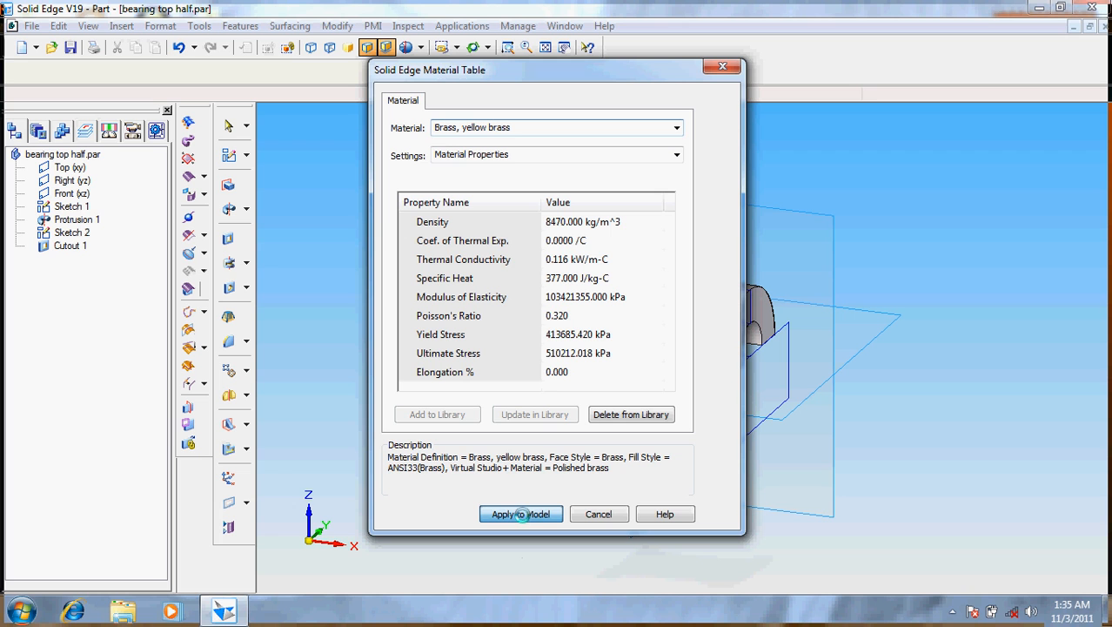
pyautogui.moveTo(270, 282)
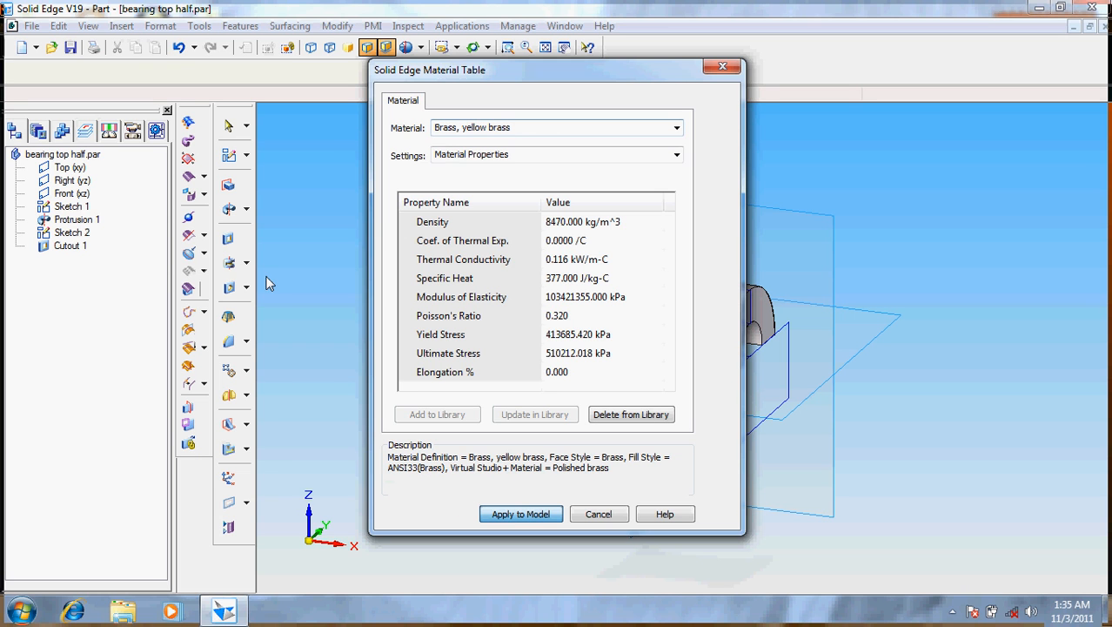
pyautogui.click(521, 513)
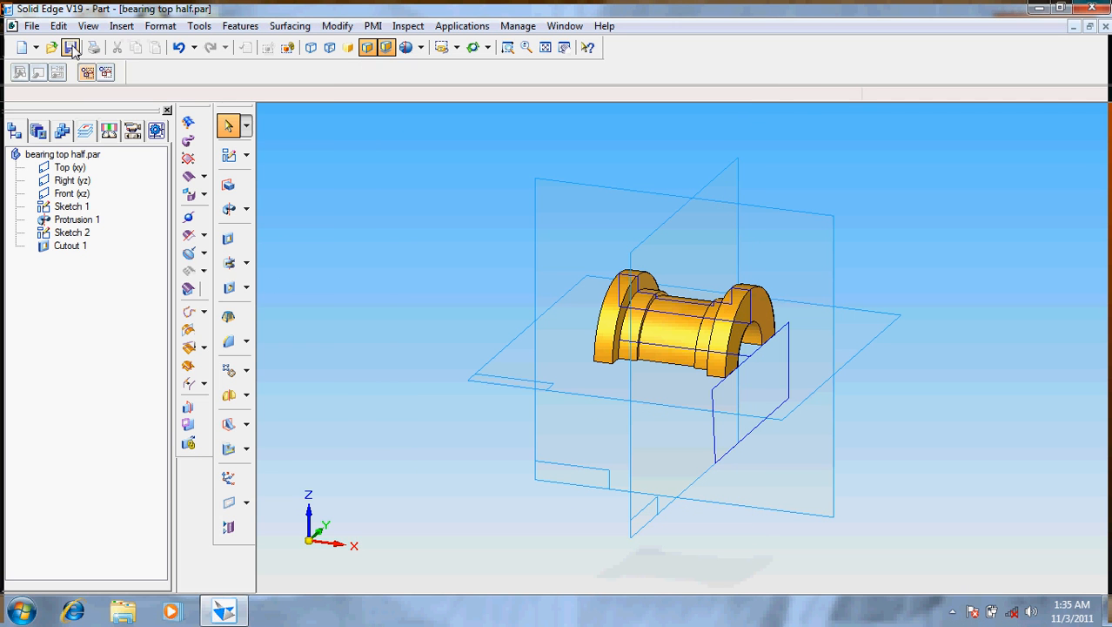
pyautogui.moveTo(69, 47)
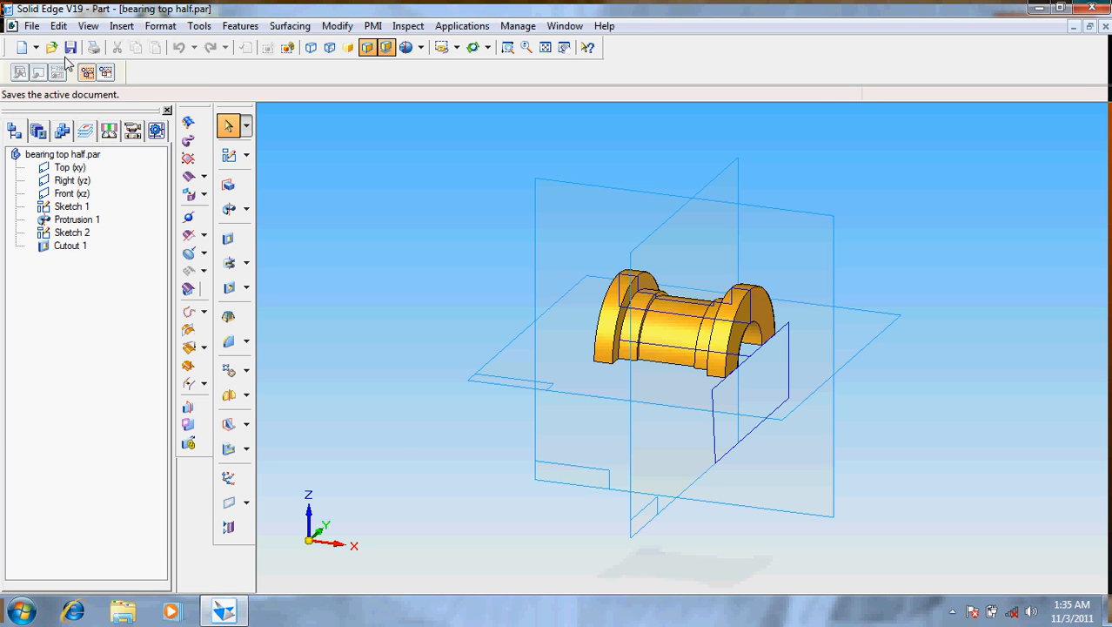
# Reopen bearing bottom half.par and sketch a closed four-sided profile over the ring's upper half
pyautogui.click(51, 47)
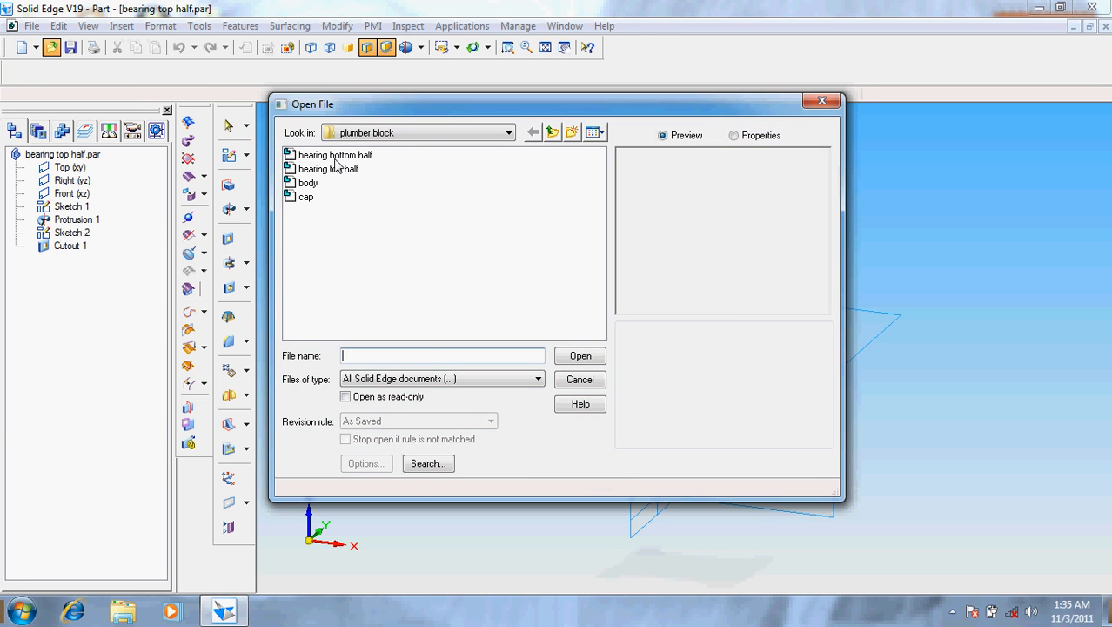
pyautogui.doubleClick(334, 155)
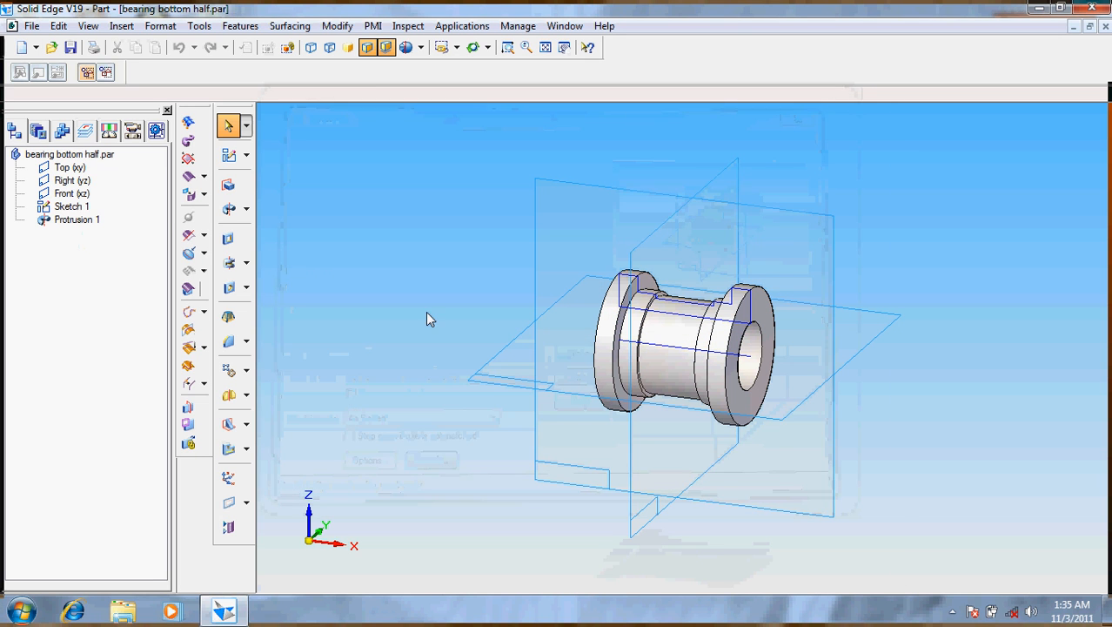
pyautogui.click(228, 155)
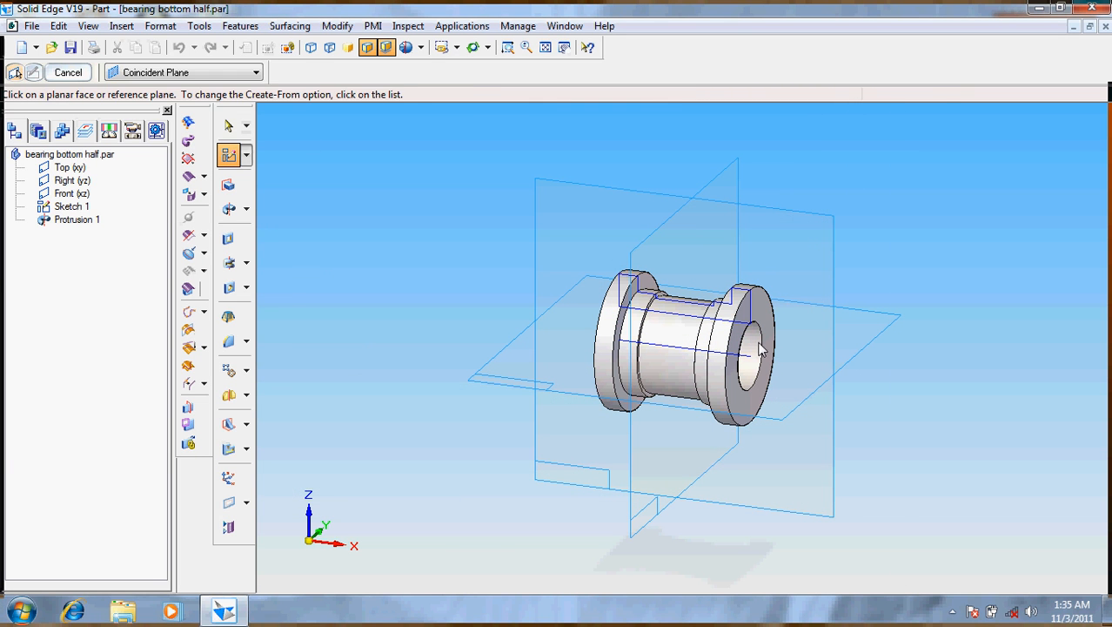
pyautogui.click(757, 352)
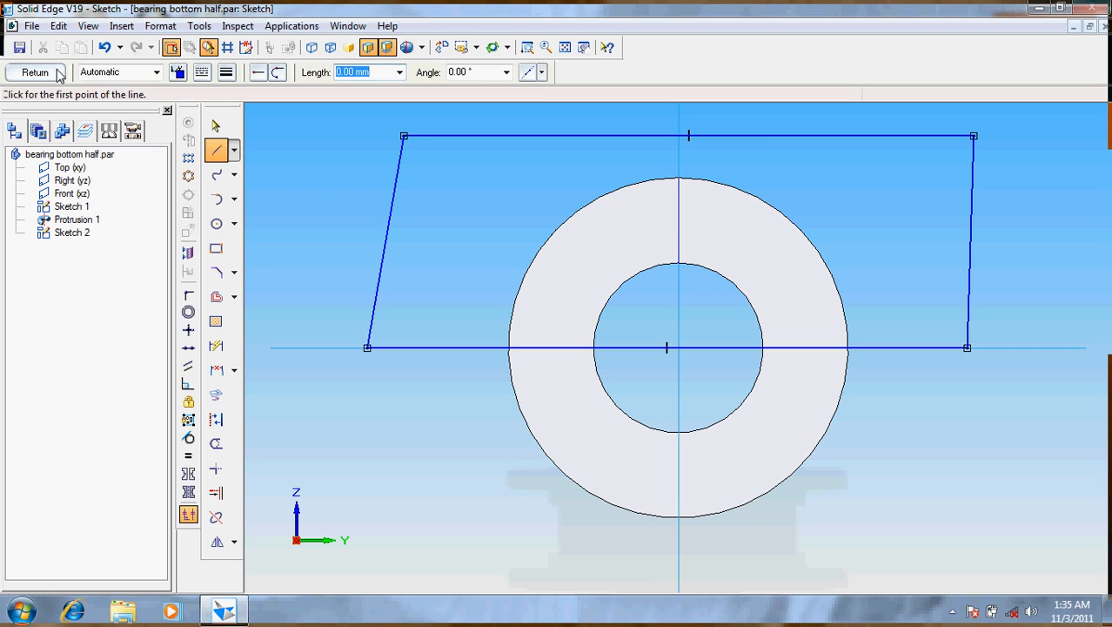
pyautogui.click(35, 73)
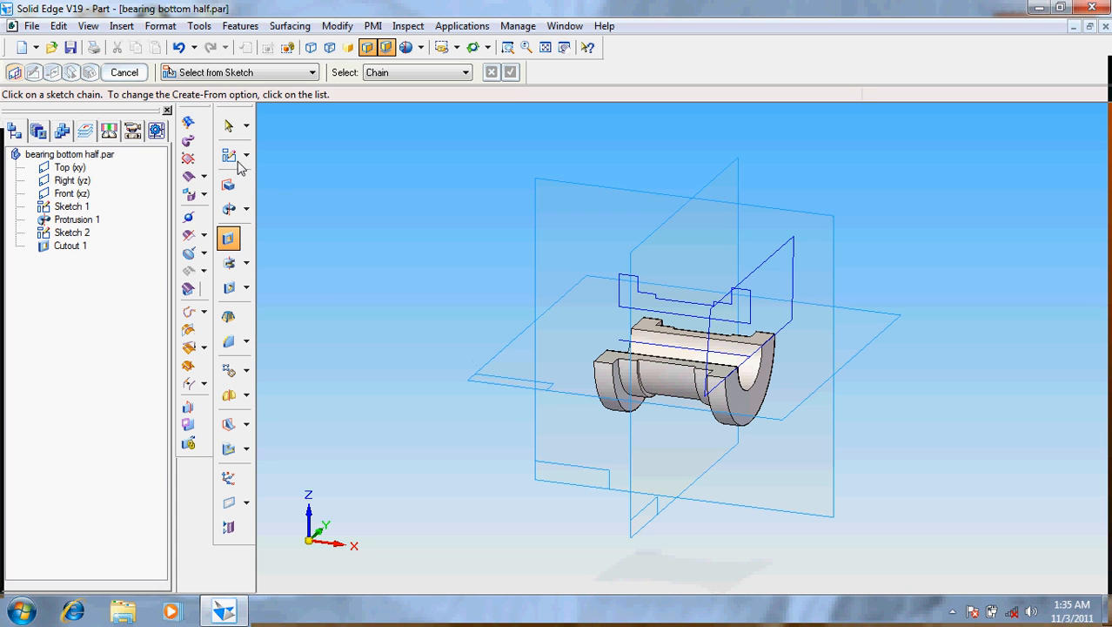
# Sketch a 6 mm circle centred on the part's origin as the pin profile
pyautogui.click(228, 153)
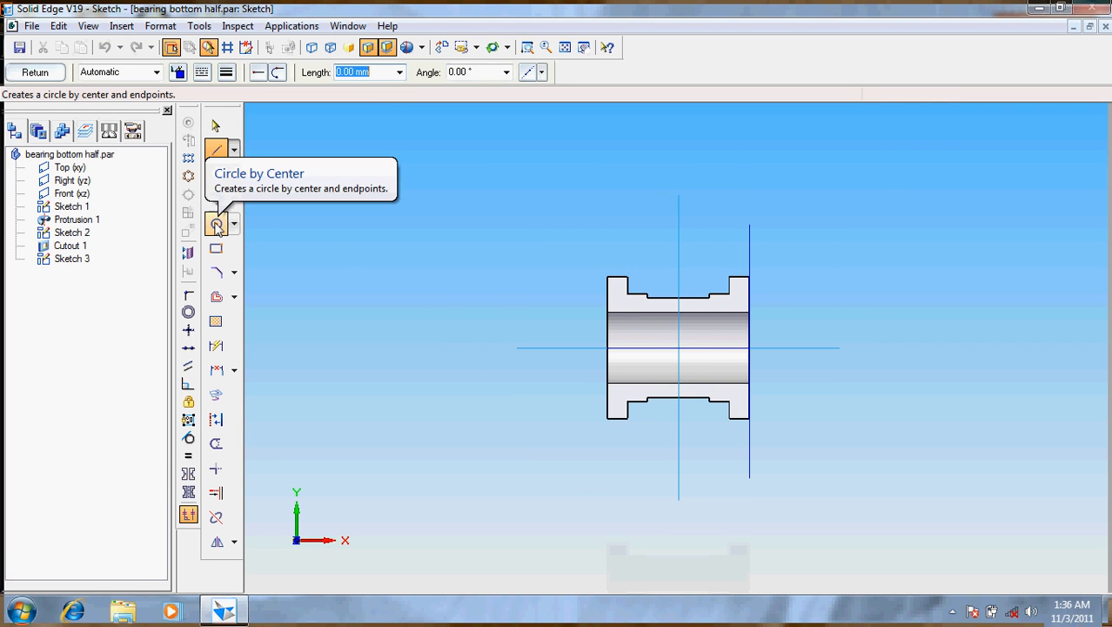
pyautogui.click(216, 222)
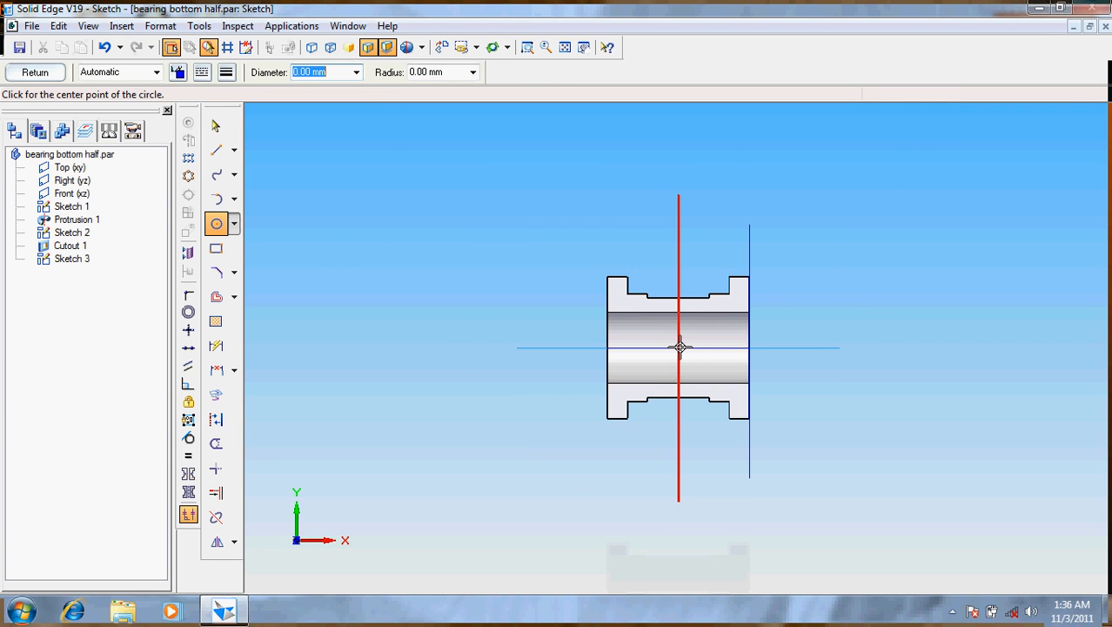
pyautogui.click(679, 348)
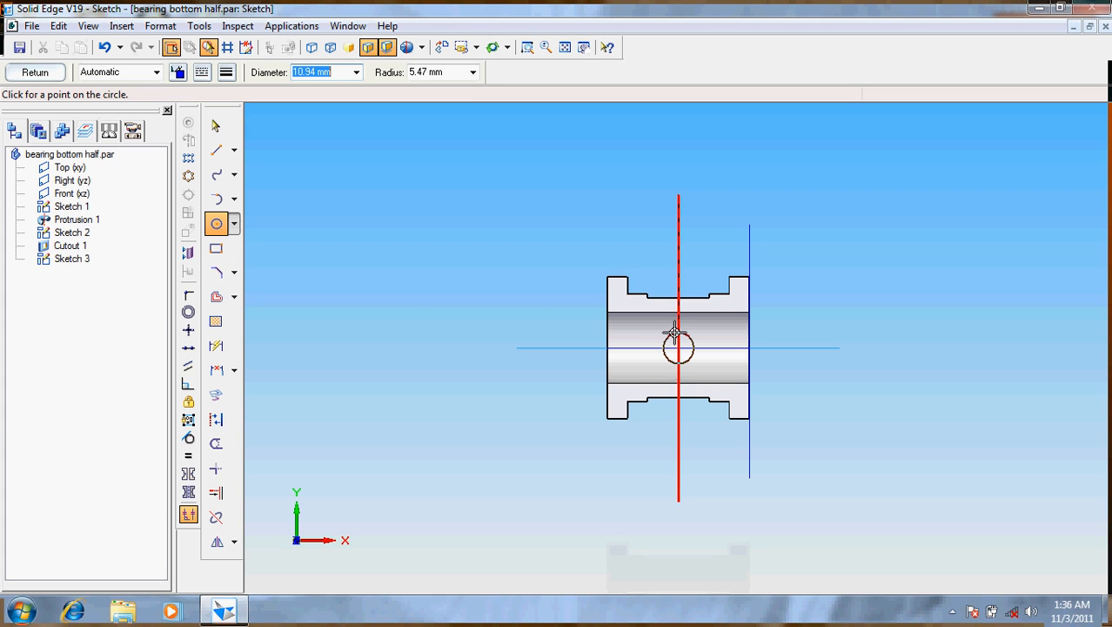
pyautogui.moveTo(677, 339)
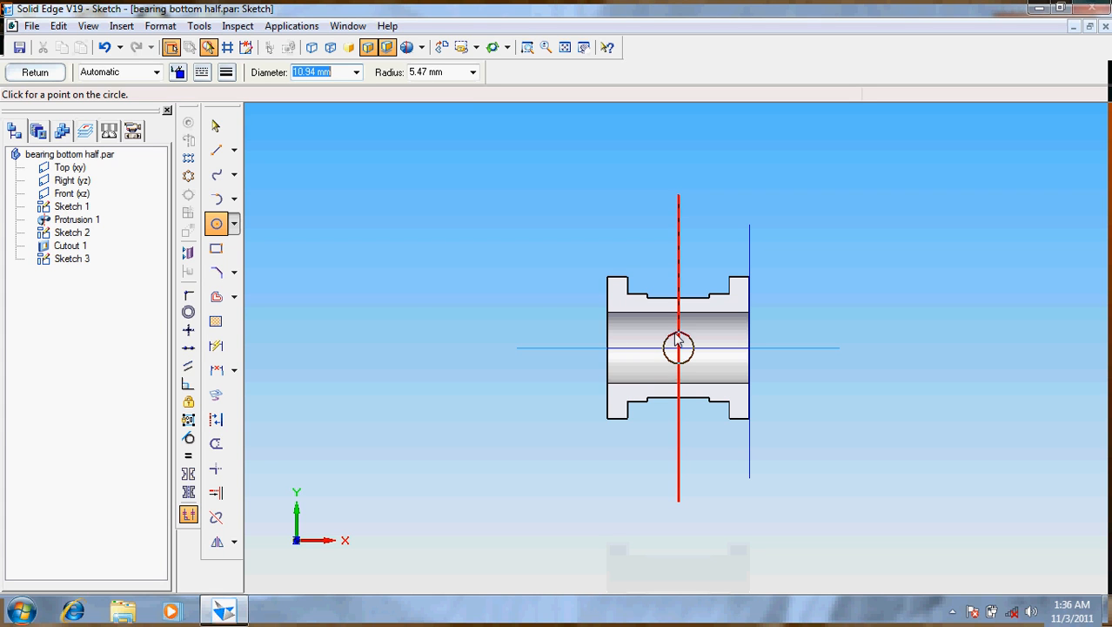
pyautogui.click(679, 348)
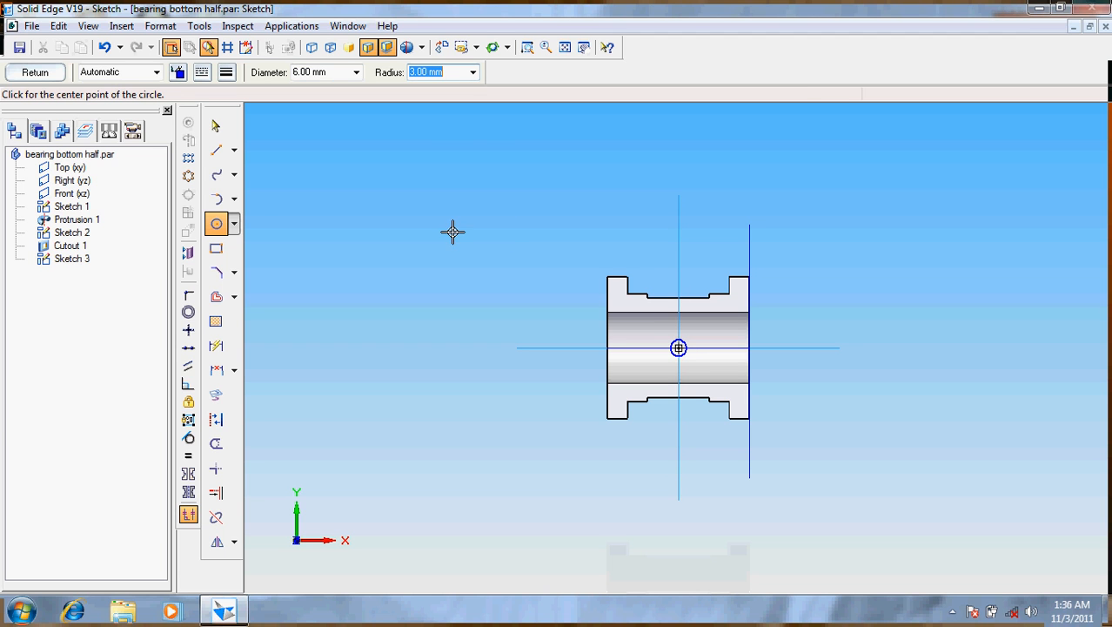
pyautogui.click(35, 71)
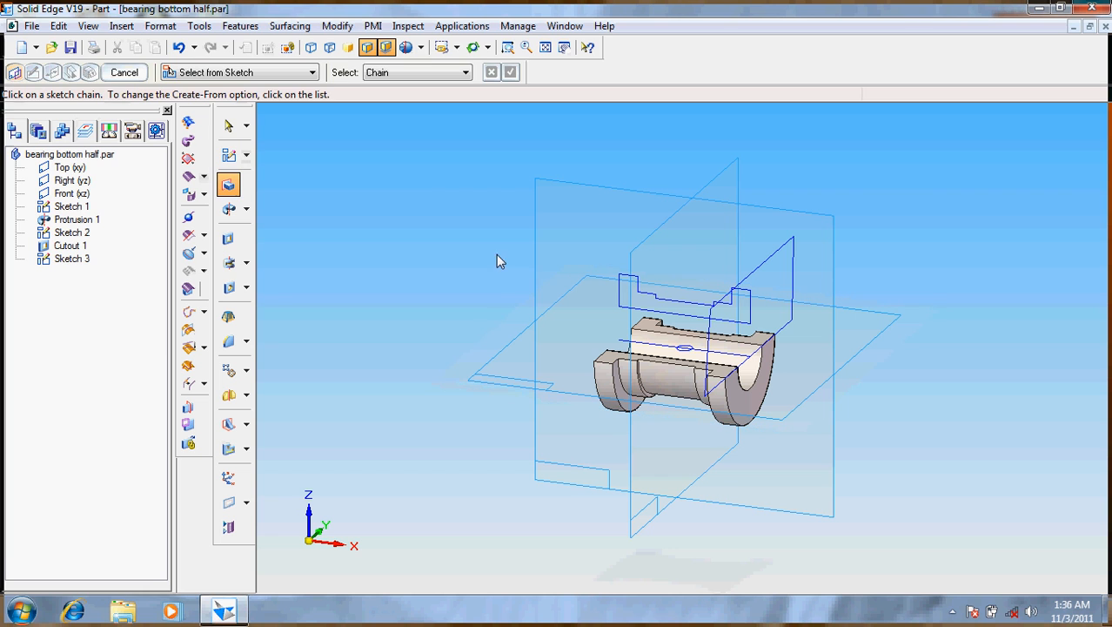
# Protrude the 6 mm circle 17 mm to form the pin boss
pyautogui.click(686, 350)
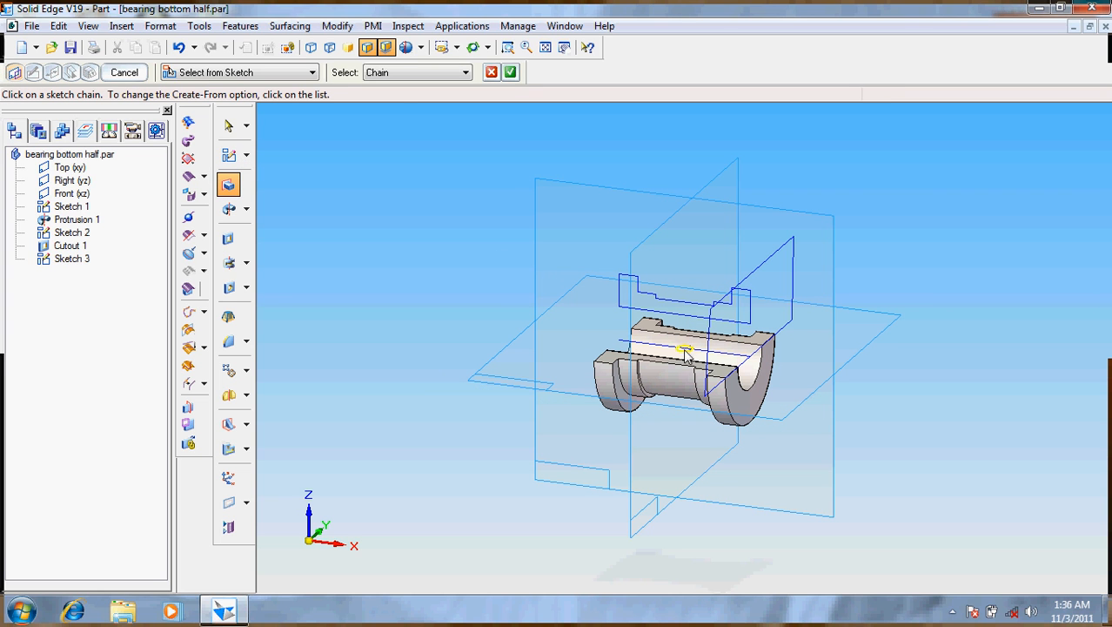
pyautogui.click(682, 352)
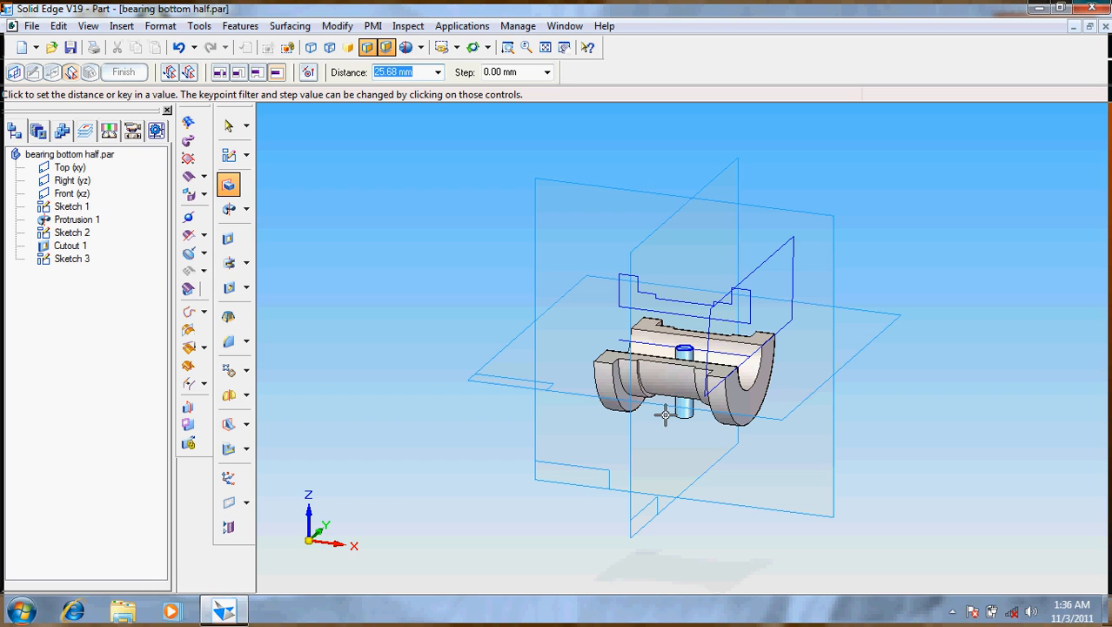
pyautogui.write('17')
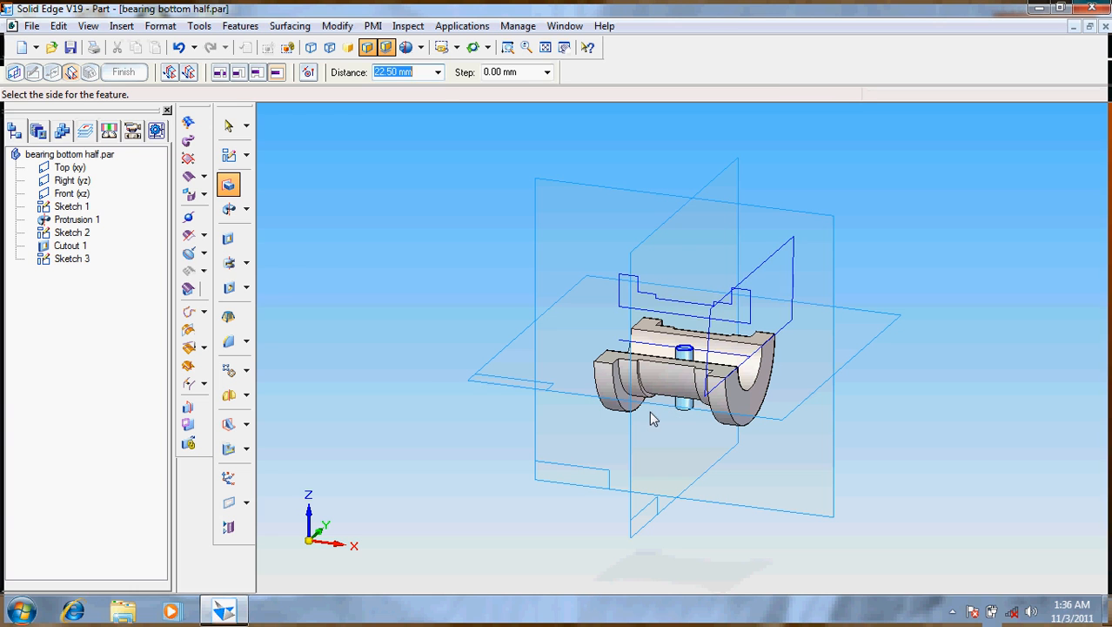
pyautogui.click(230, 155)
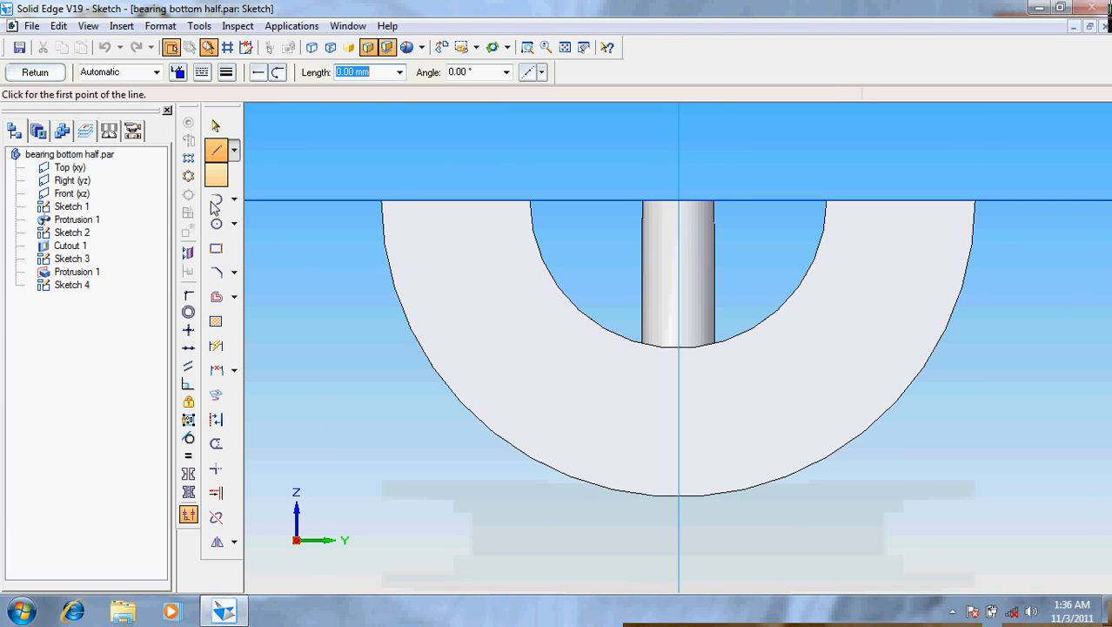
# Sketch a 25 mm circle centred on the end face's top edge midpoint
pyautogui.click(216, 223)
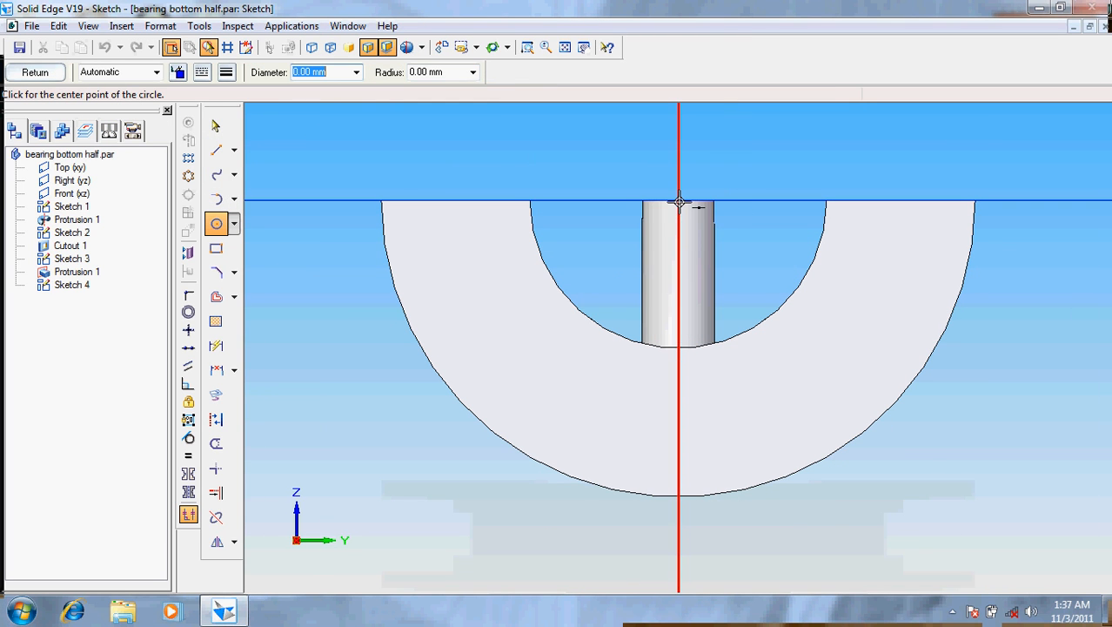
pyautogui.click(679, 202)
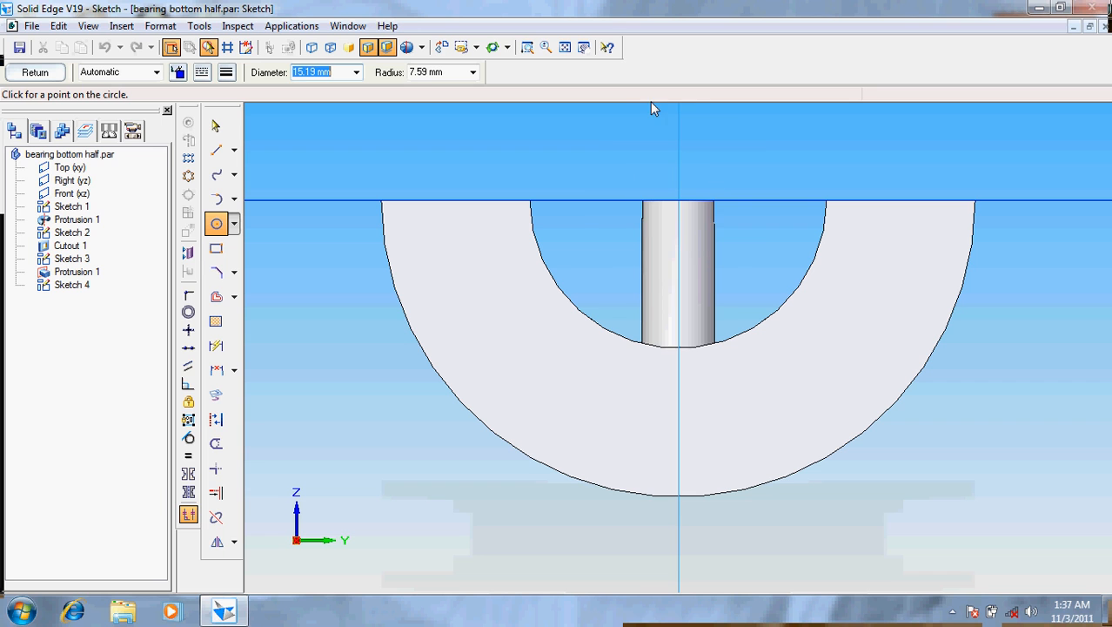
pyautogui.moveTo(633, 289)
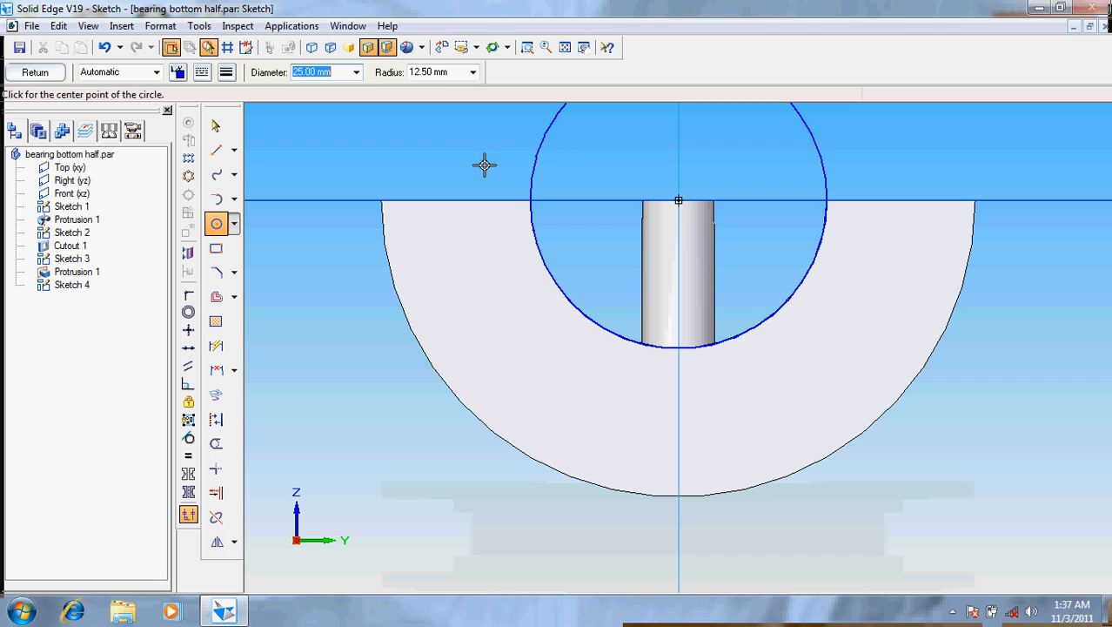
pyautogui.moveTo(379, 121)
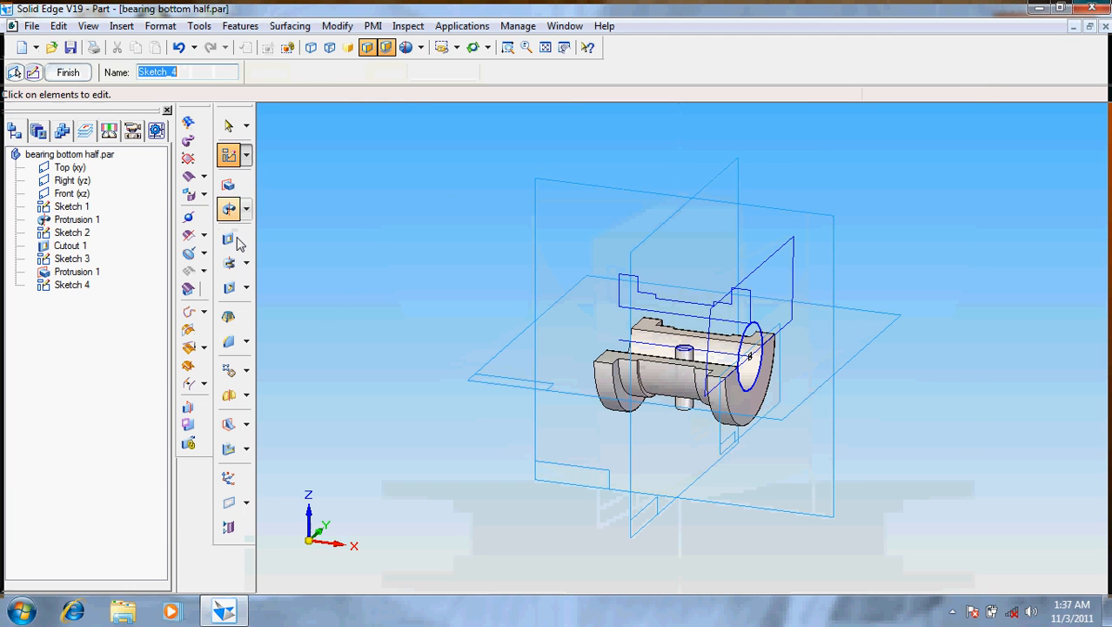
# Cut the 25 mm circle from Sketch 4 through the bearing half as Cutout 2
pyautogui.click(228, 241)
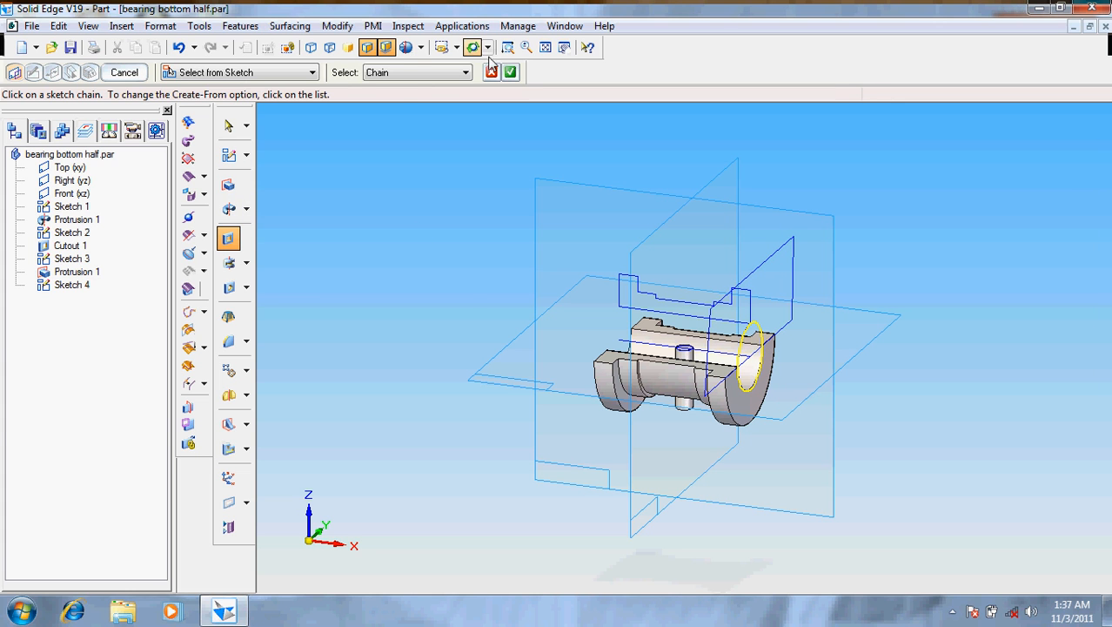
pyautogui.click(510, 73)
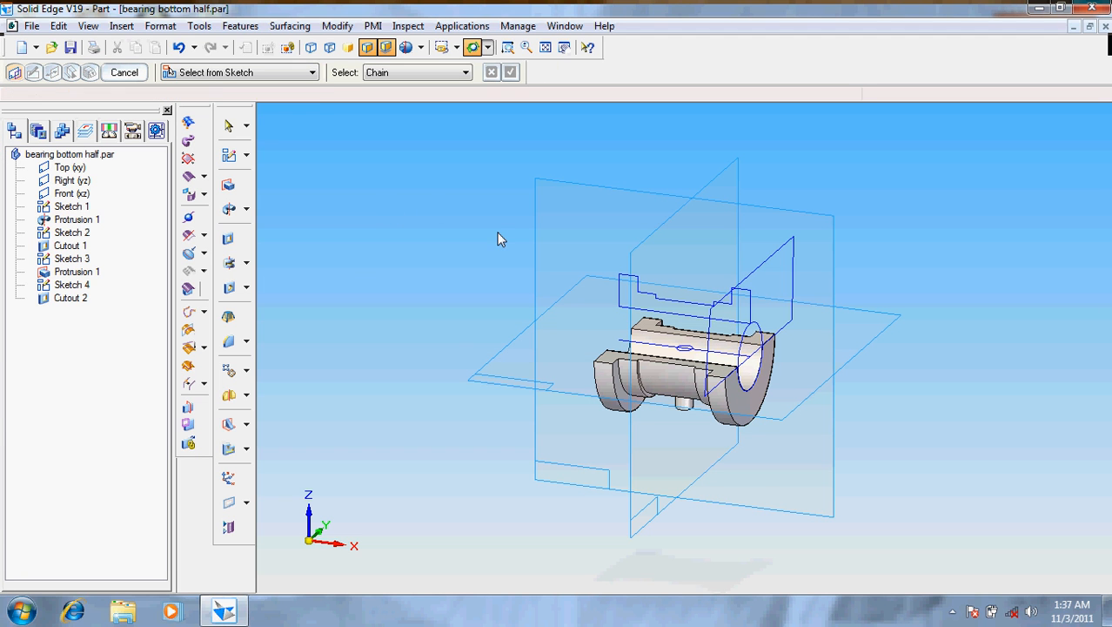
pyautogui.moveTo(501, 240); pyautogui.dragTo(786, 365)
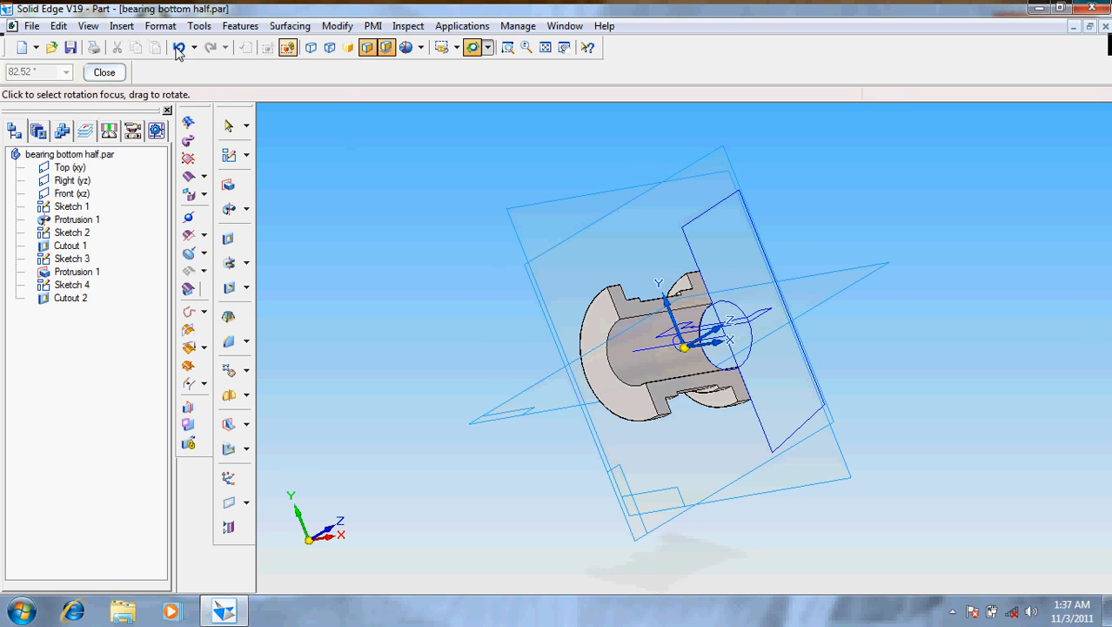
# Assign Brass, yellow brass from the Material Table and apply it to the model
pyautogui.click(199, 27)
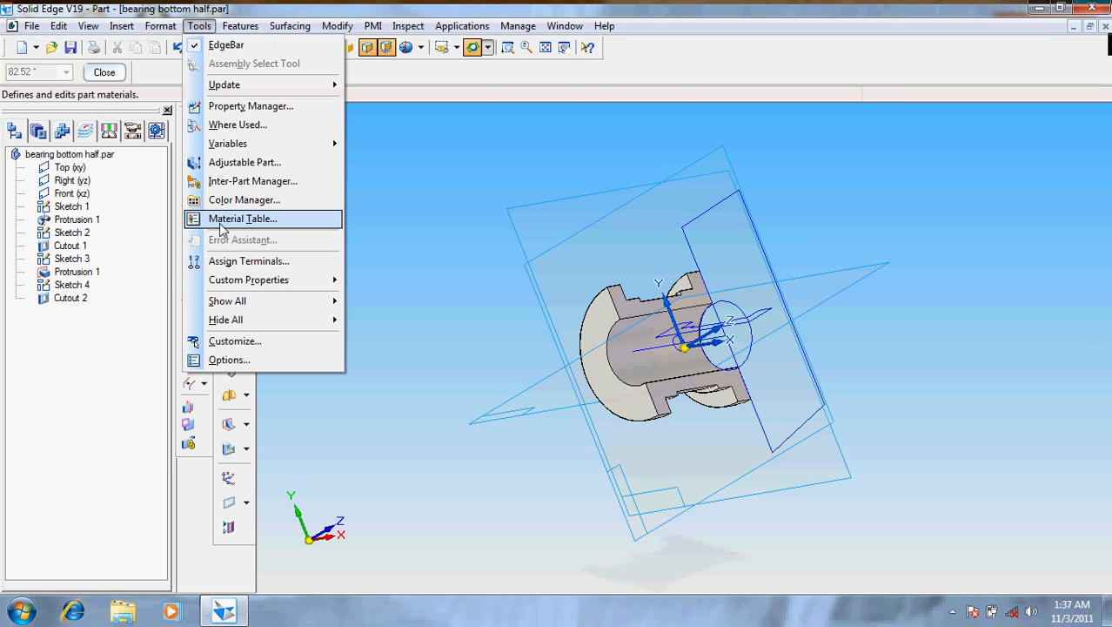
pyautogui.click(242, 219)
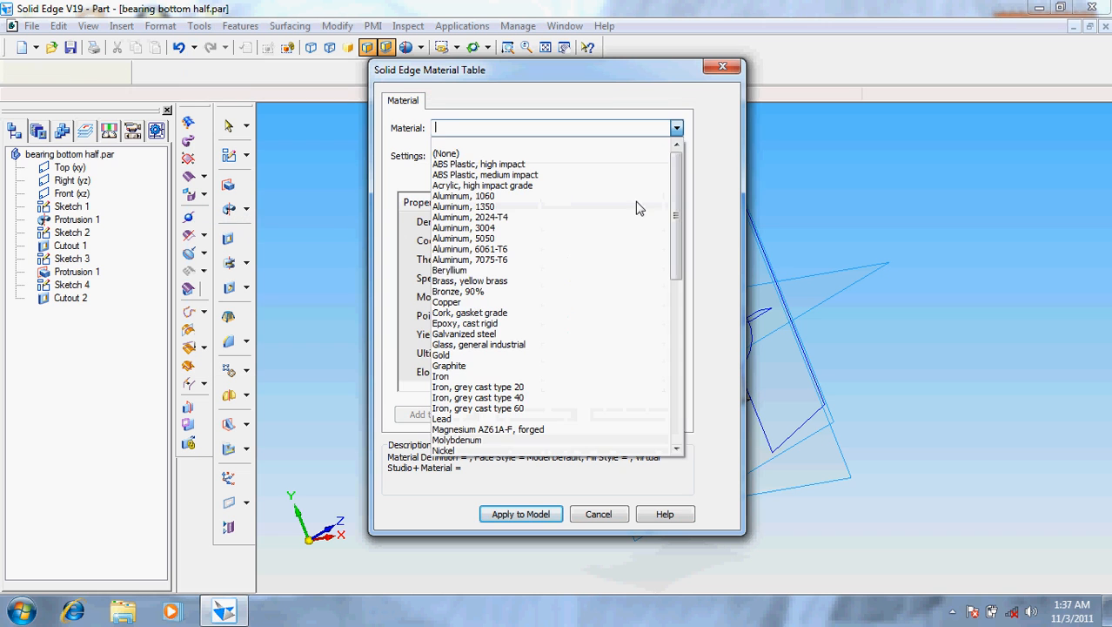
pyautogui.click(470, 280)
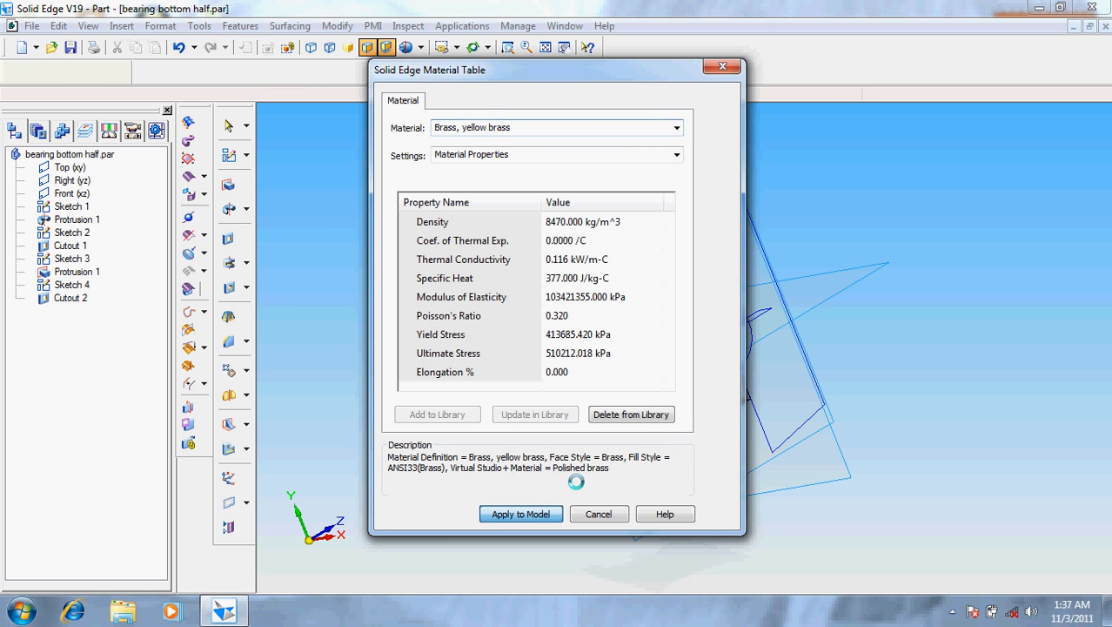
pyautogui.click(518, 513)
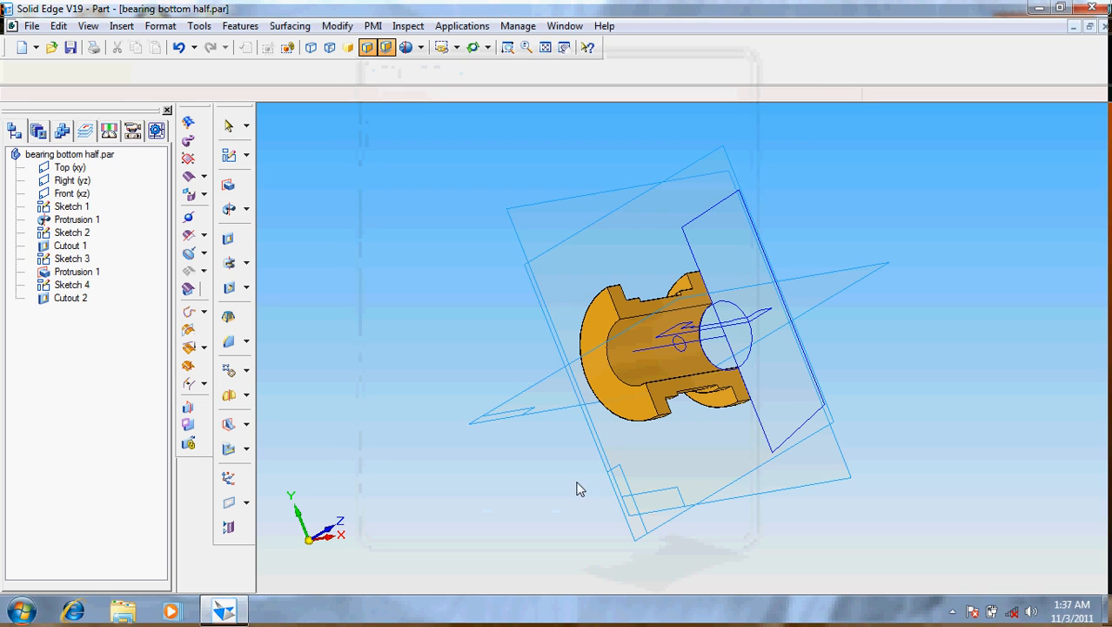